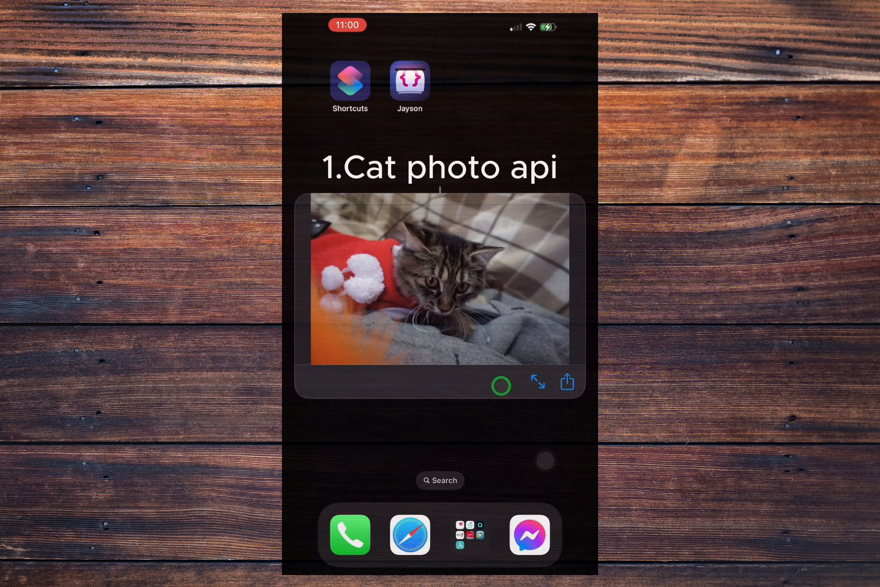
Step: Launch Shortcuts from the home screen and enter the empty 5apis folder
left_click(500, 386)
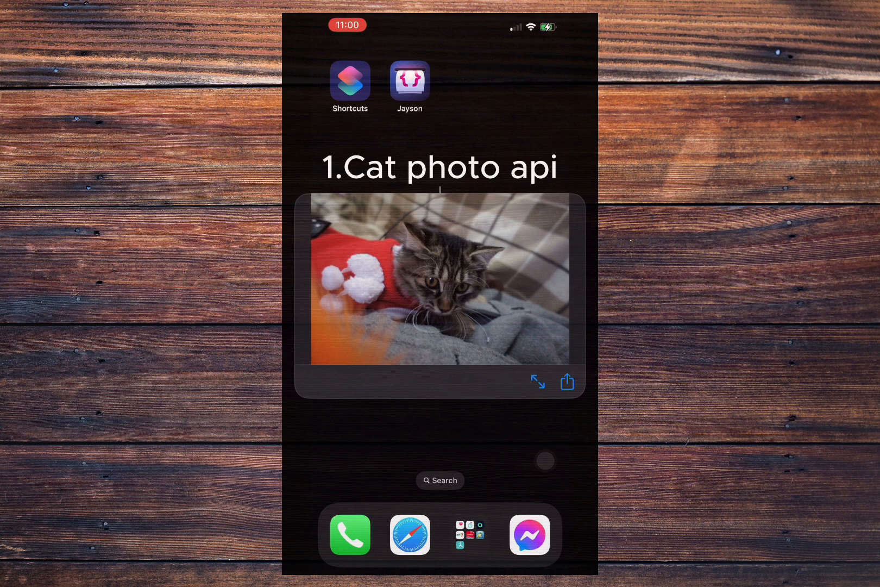
left_click(348, 81)
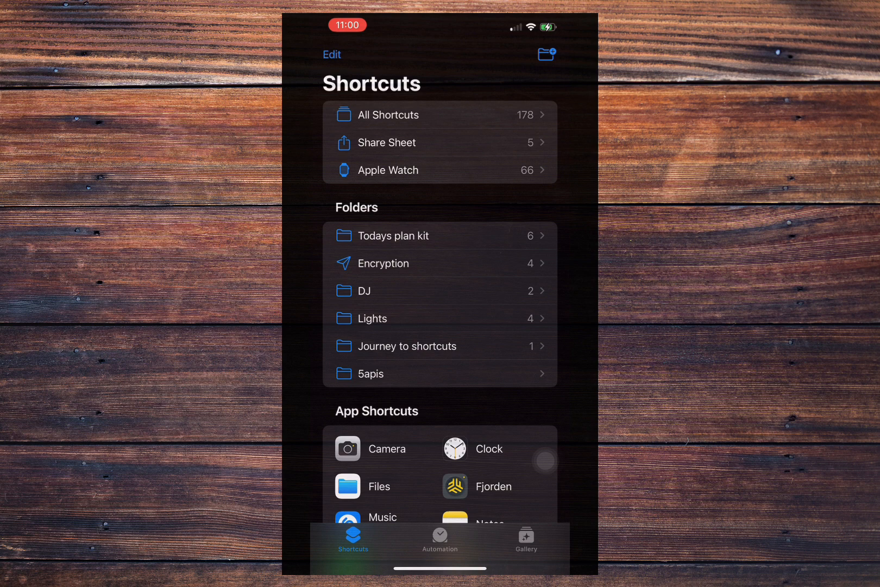
left_click(369, 373)
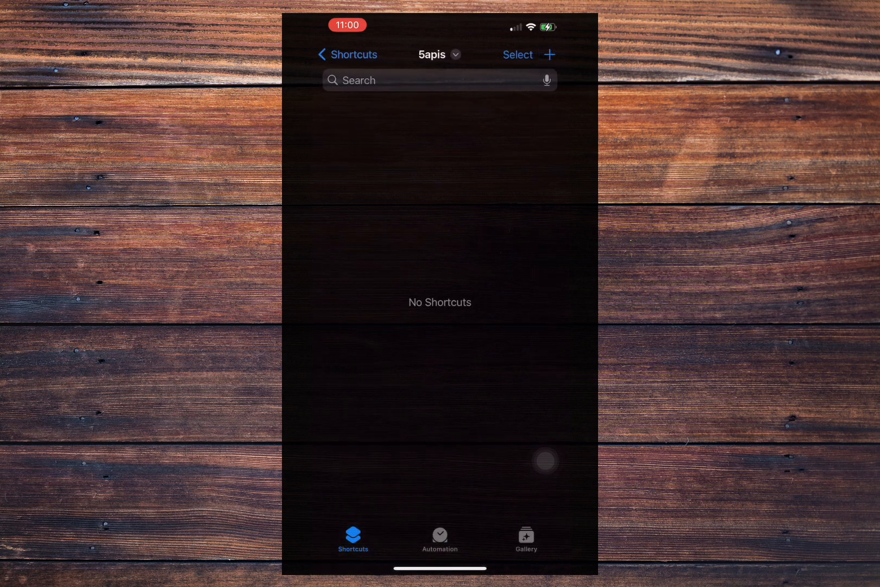
Step: Start a new shortcut in the folder and name it 'Get random cat api'
left_click(549, 55)
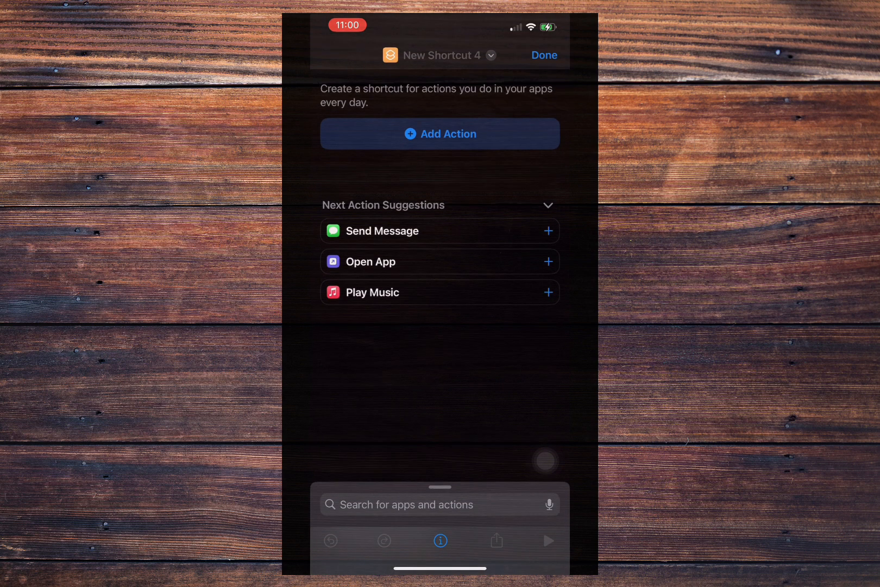
left_click(442, 56)
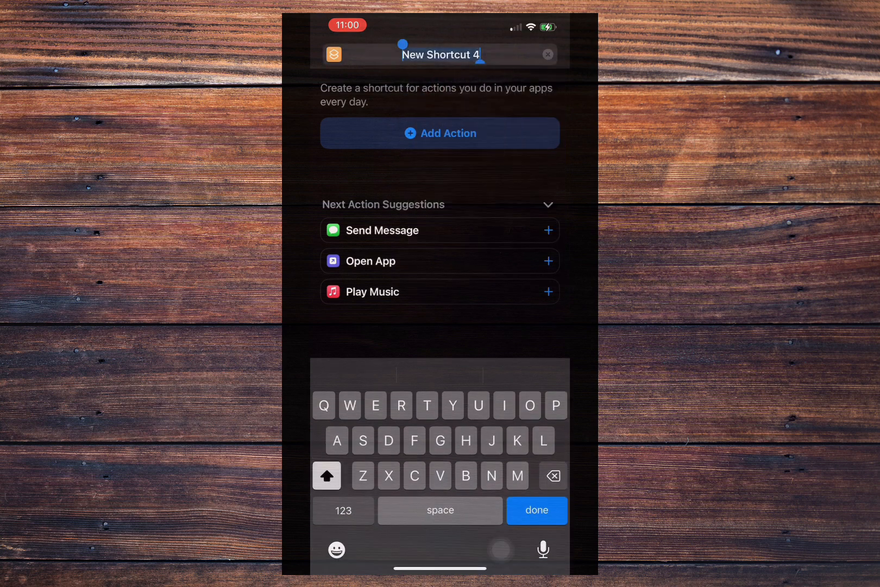
type("Get t")
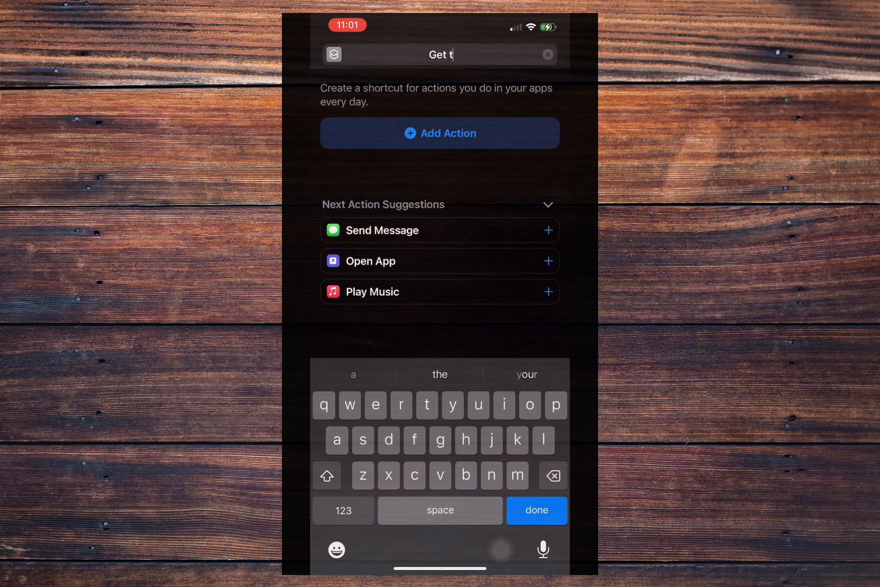
type("random cat api")
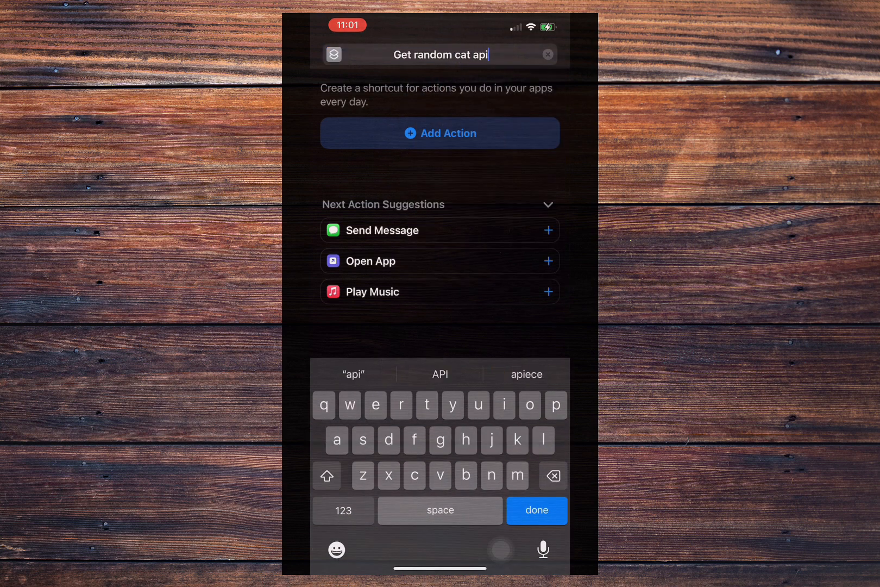
left_click(440, 133)
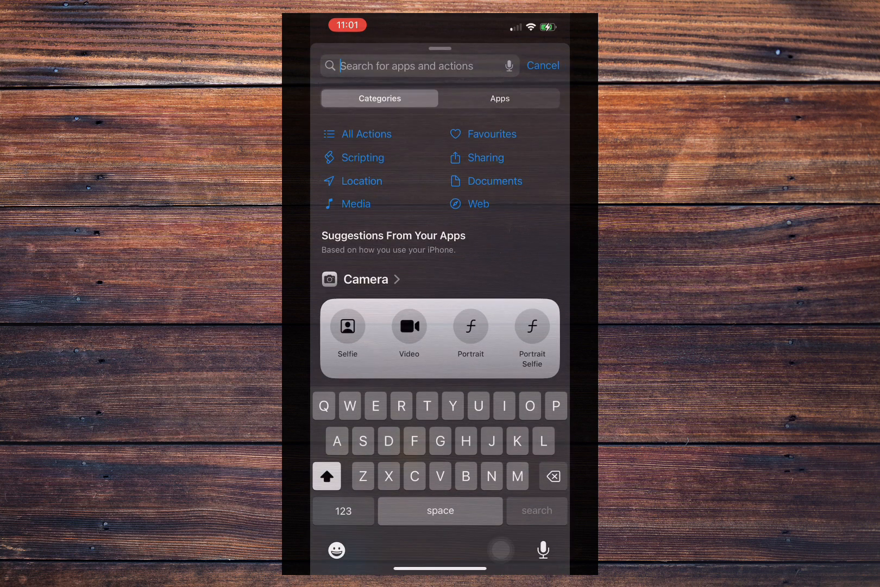
type("Url")
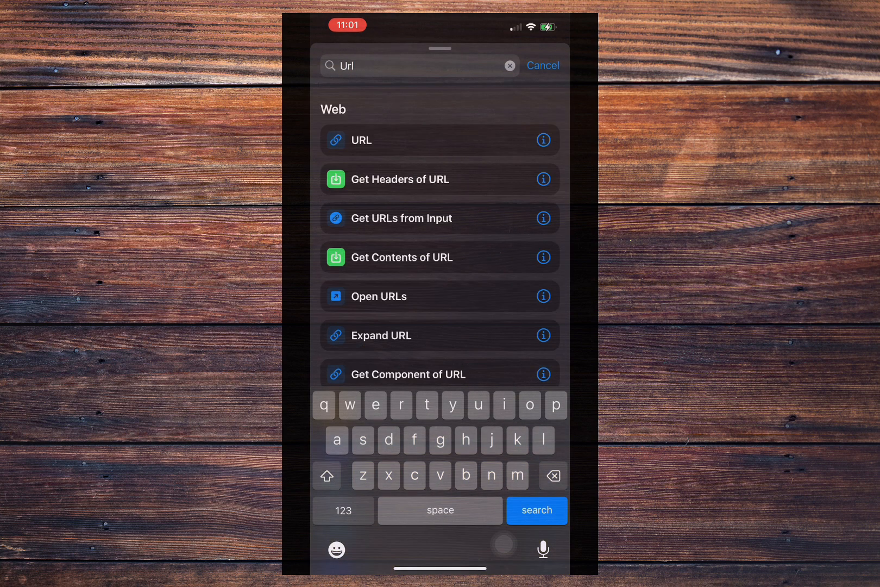
left_click(360, 140)
type("https:")
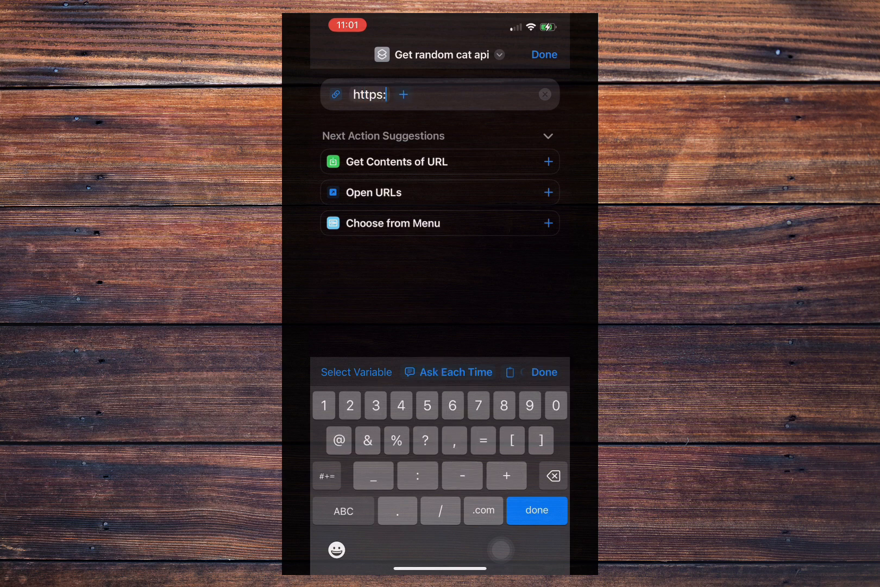
type("//cataa")
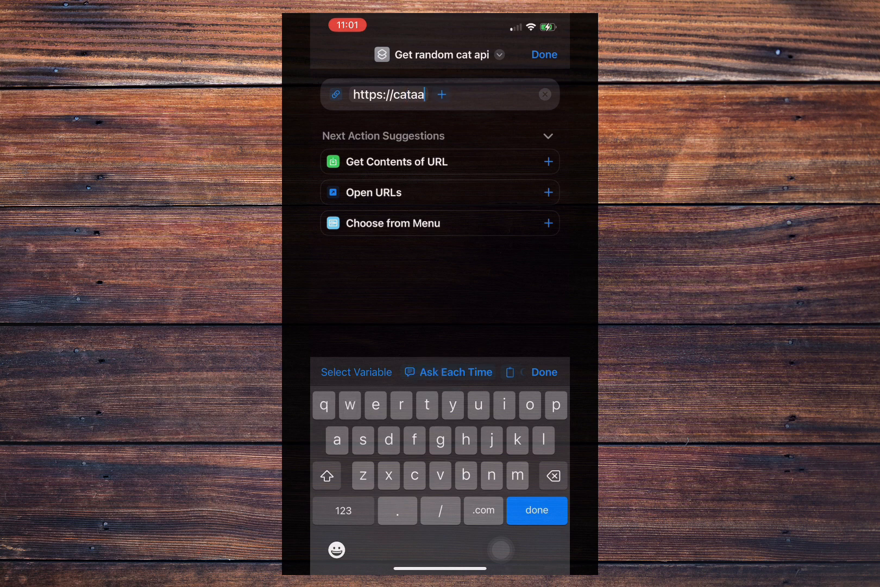
type("s.com/cat")
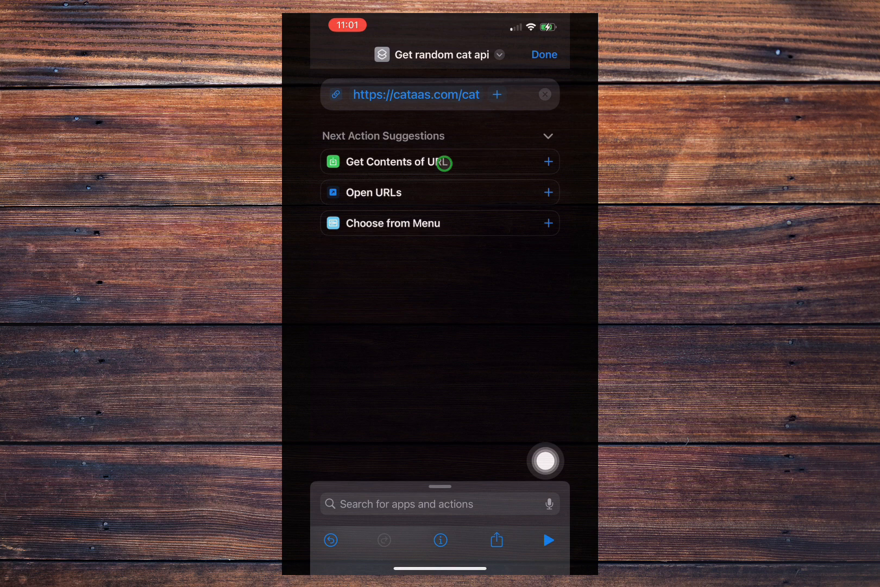
Step: Add a Get Contents of URL step and review its Method and Headers options
left_click(549, 162)
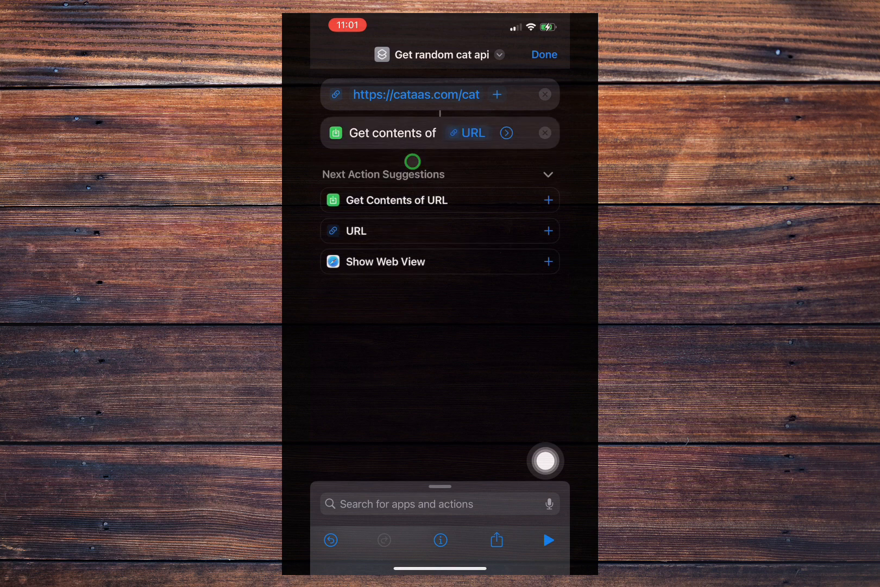
left_click(506, 132)
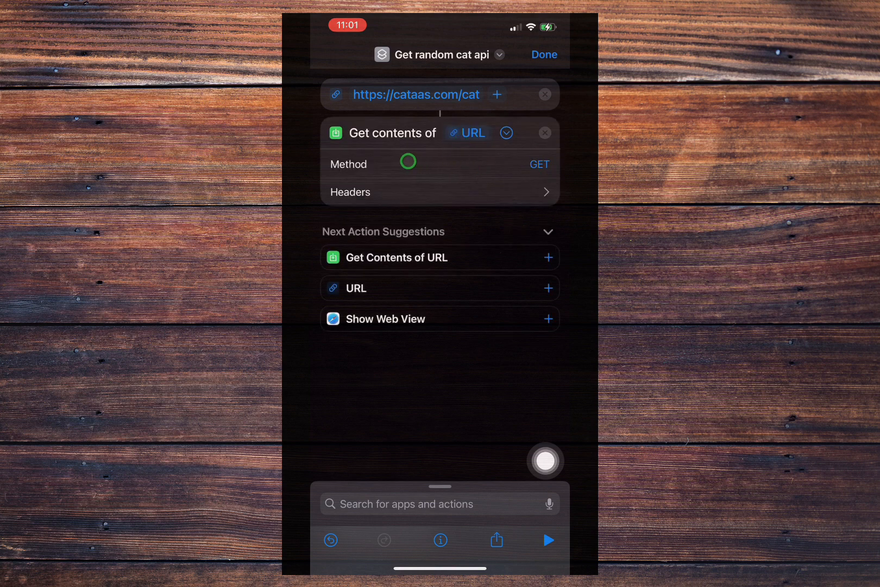
left_click(439, 192)
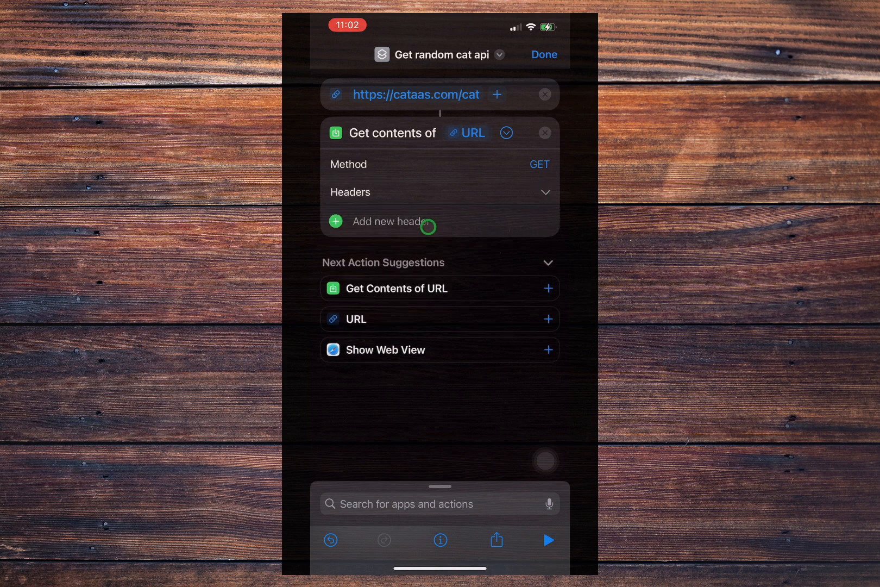
left_click(505, 132)
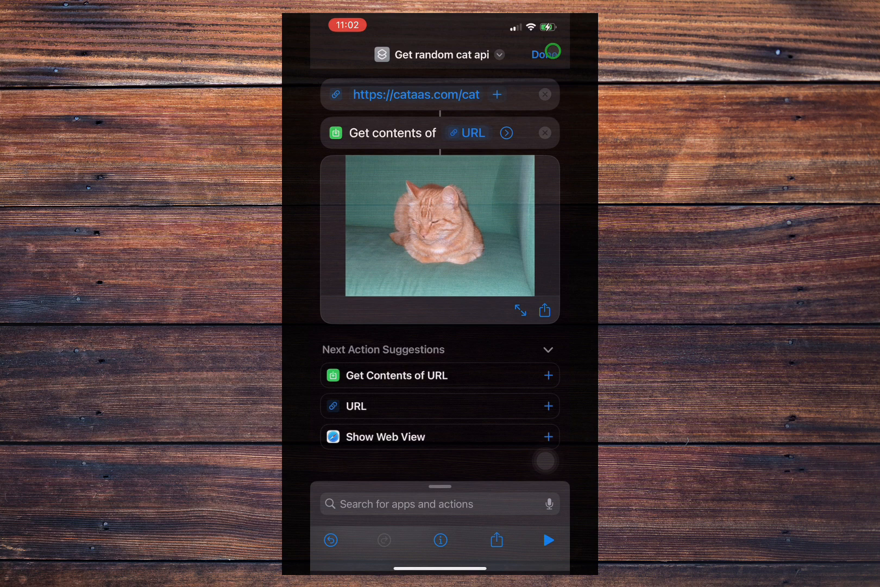
Step: Search the actions for 'Save to' to keep the shortcut in the 5apis folder
left_click(439, 503)
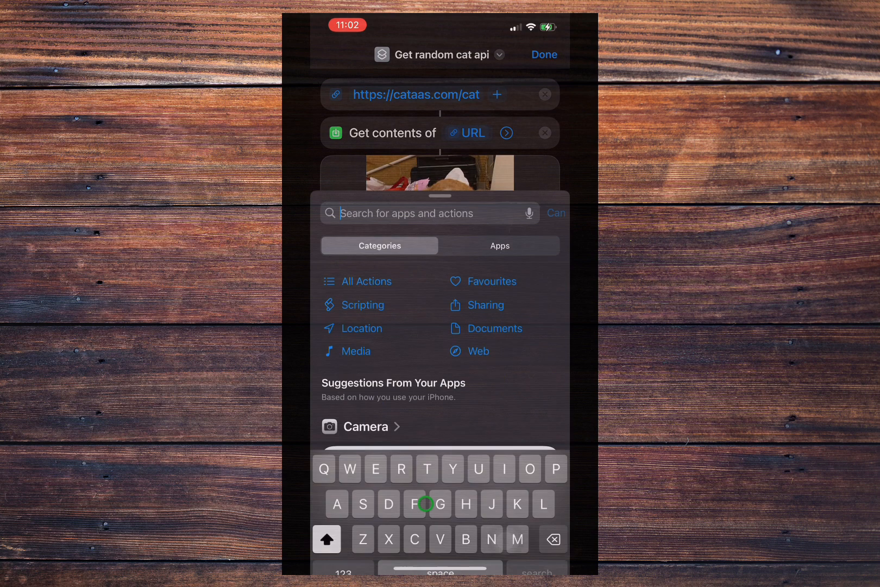
type("Sa")
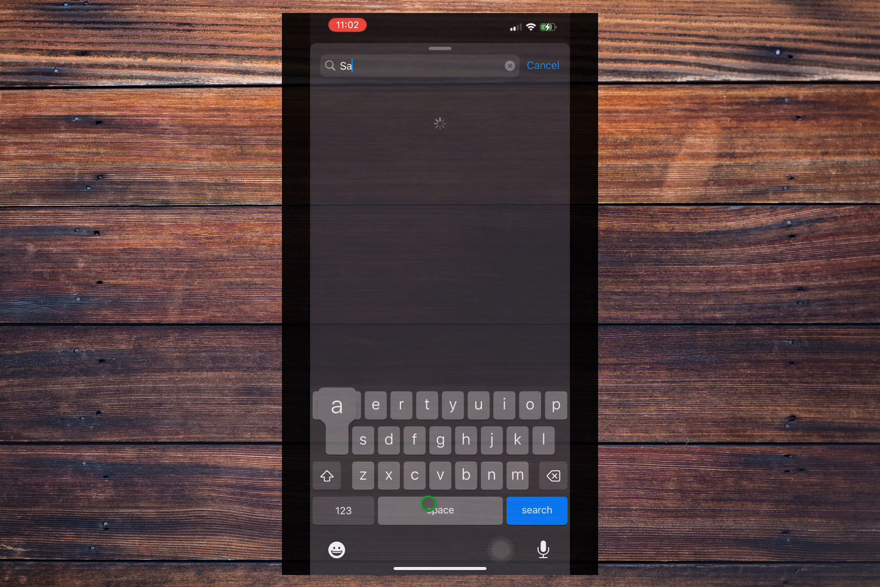
type("ve to")
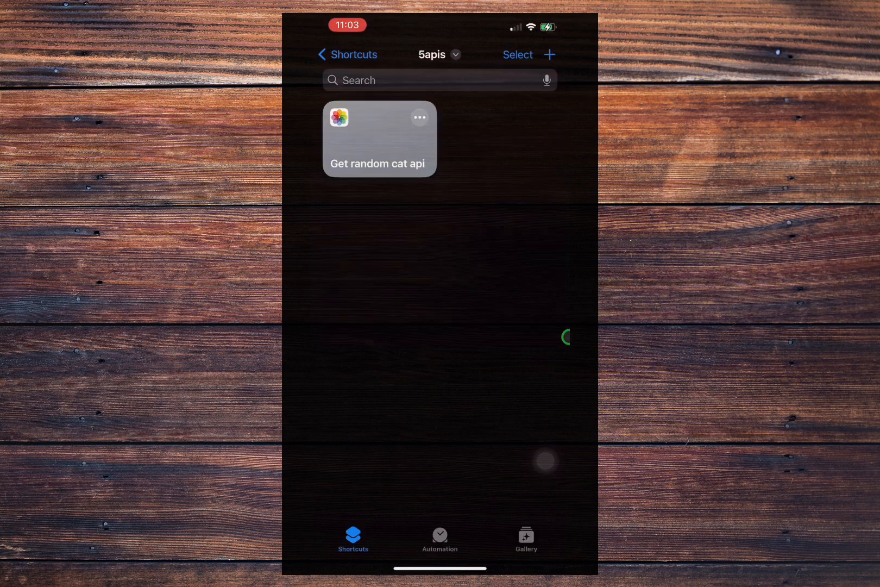
left_click(549, 54)
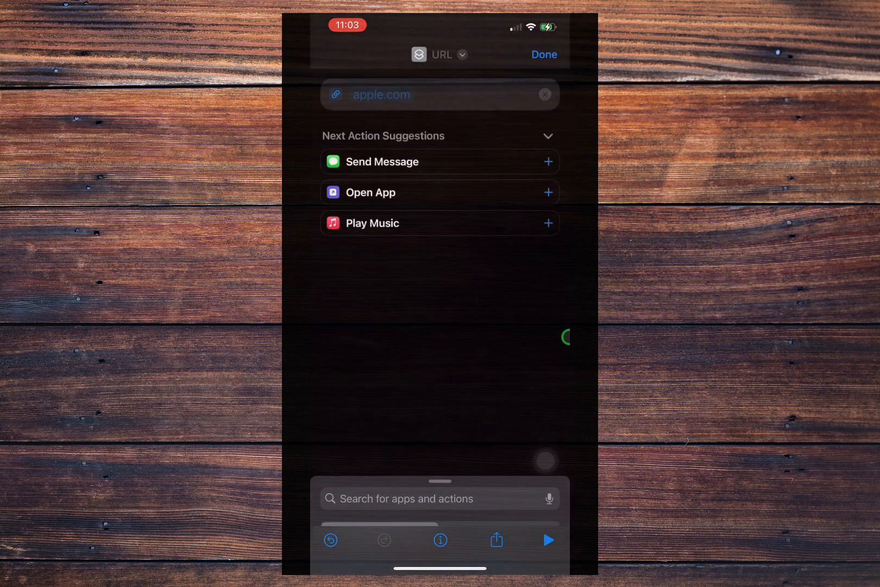
type("h")
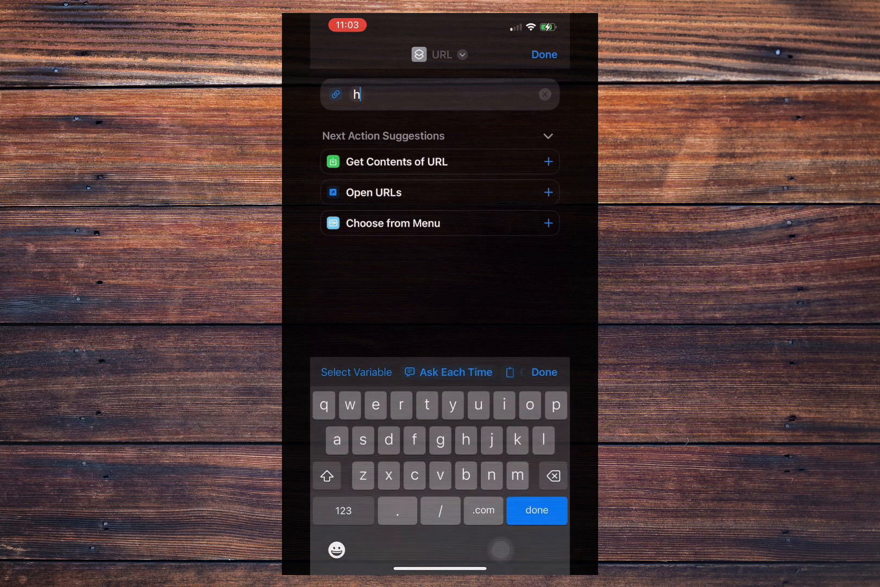
type("ttps://coffee.alexflipnote.dev/random")
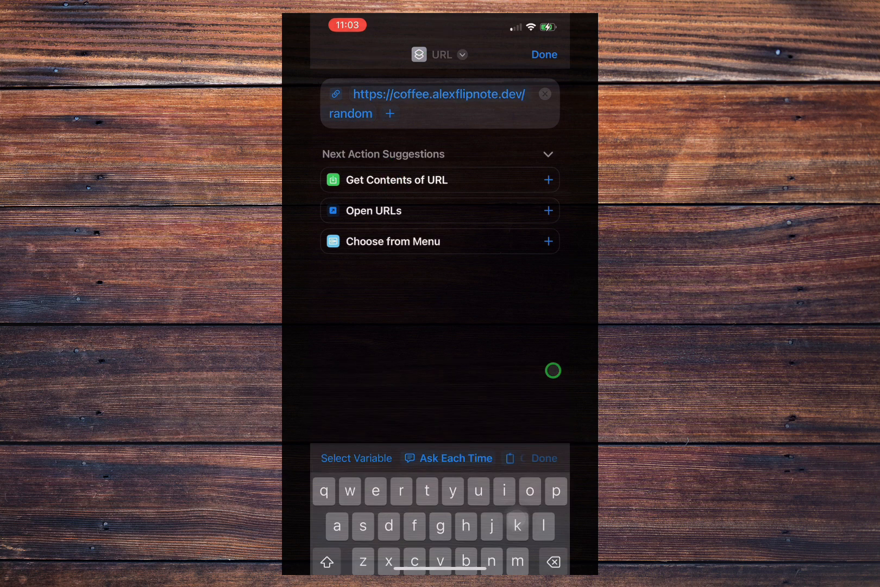
Step: Add Get Contents of URL, run it and allow connecting to coffee.alexflipnote.dev
left_click(547, 179)
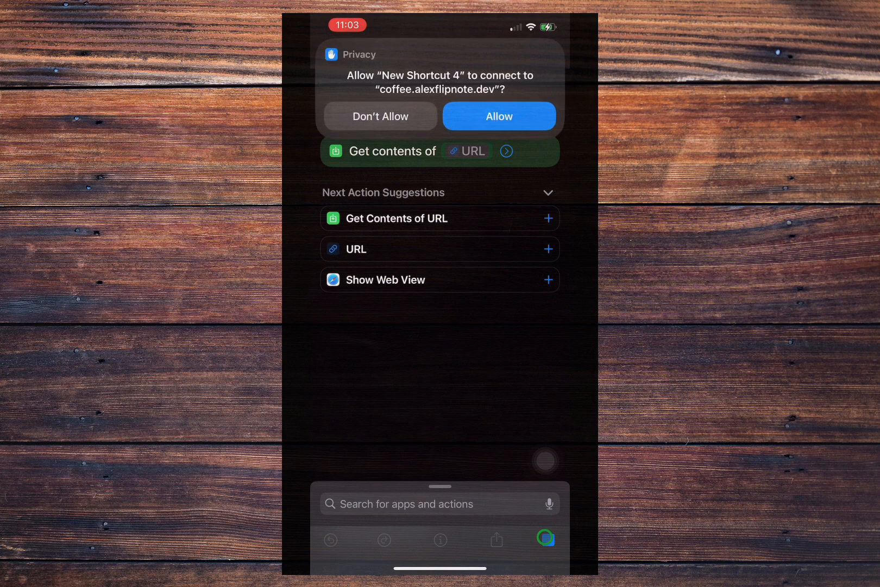
left_click(497, 116)
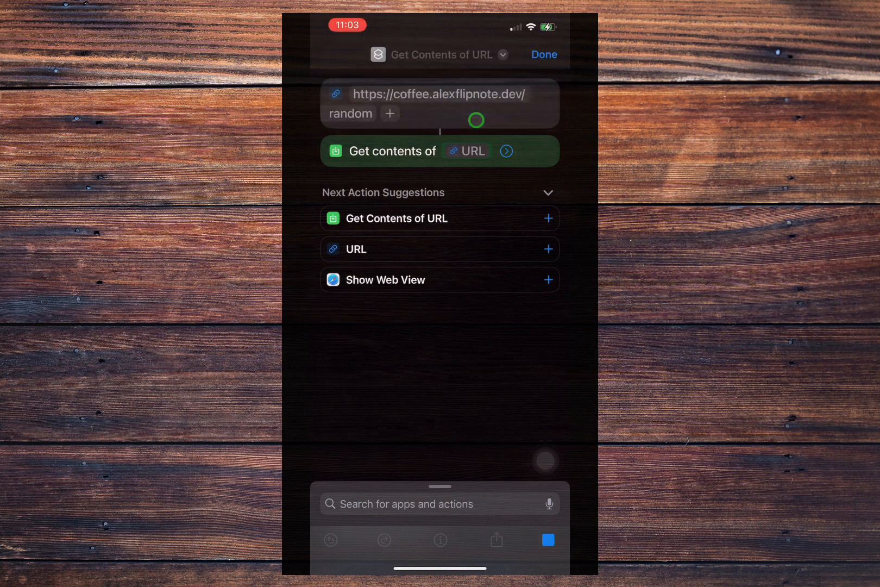
left_click(548, 540)
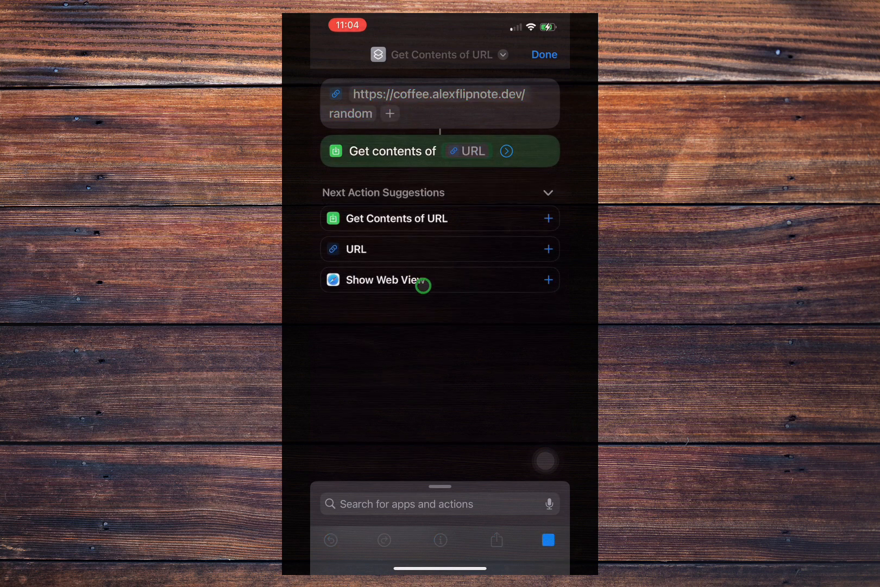
left_click(548, 540)
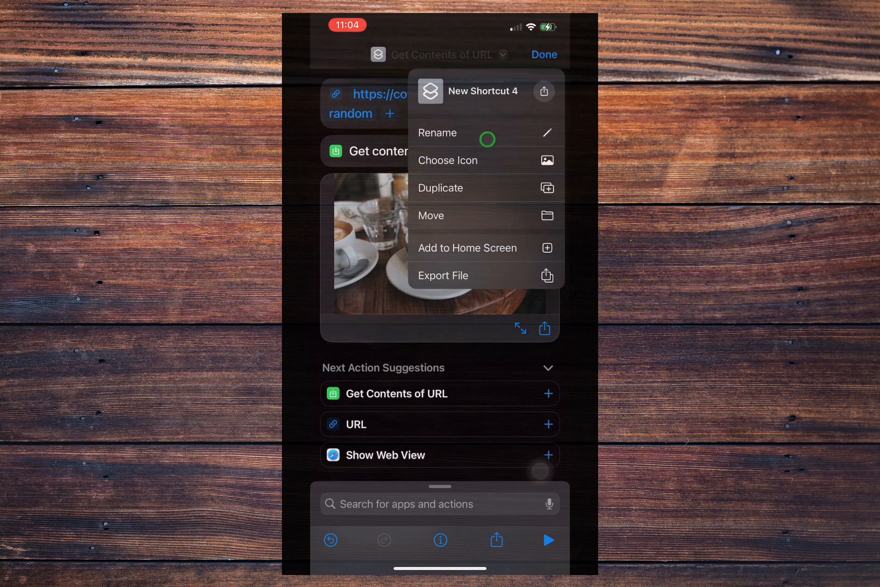
Step: Rename the shortcut after coffee and confirm the new name
left_click(437, 132)
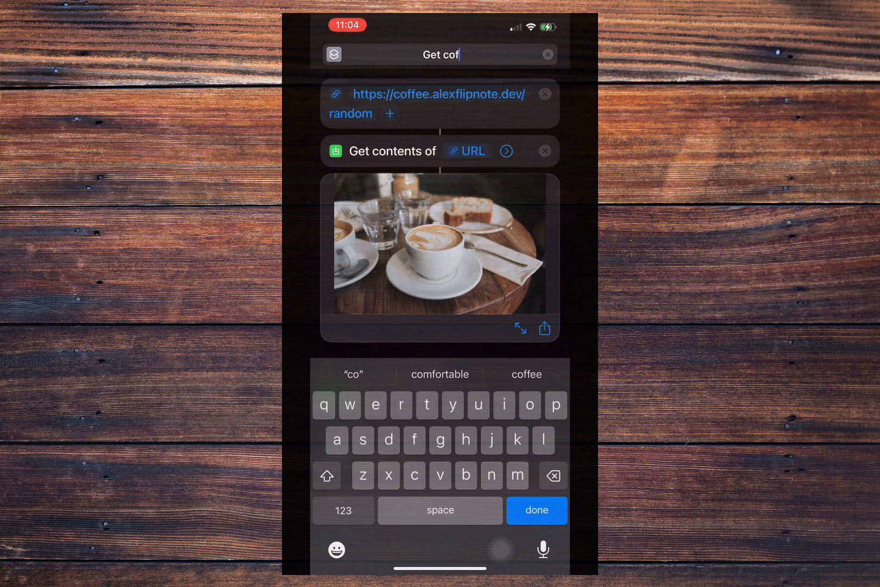
left_click(536, 510)
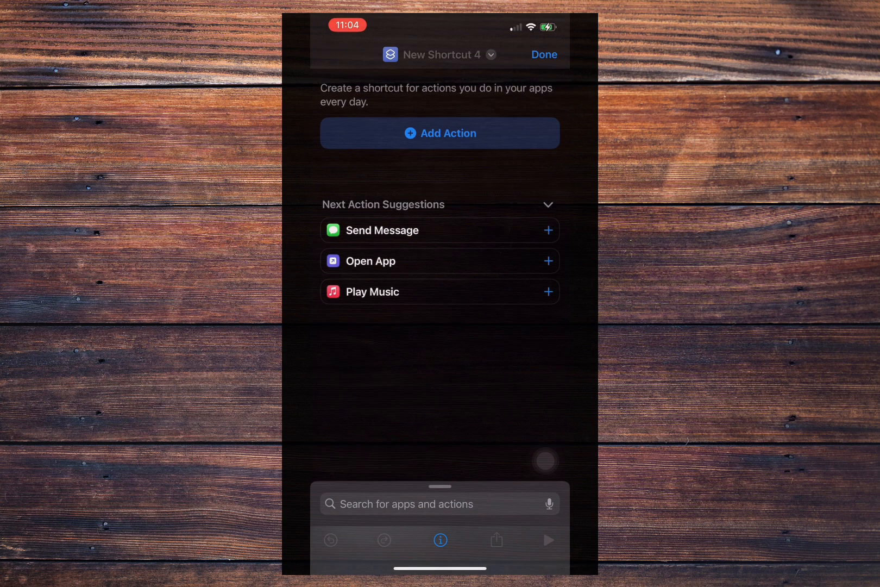
Step: Give the new shortcut a URL step for meowfacts.herokuapp.com and run it
left_click(438, 504)
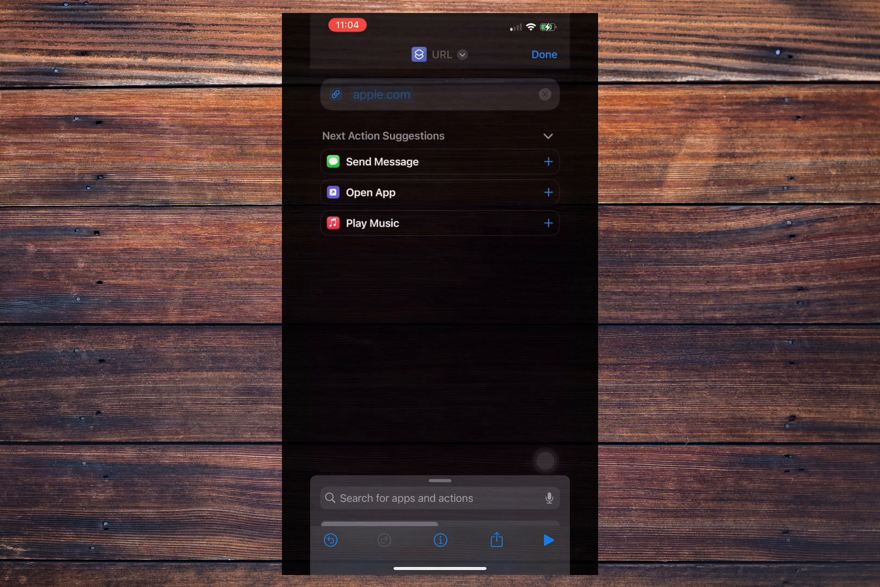
left_click(434, 94)
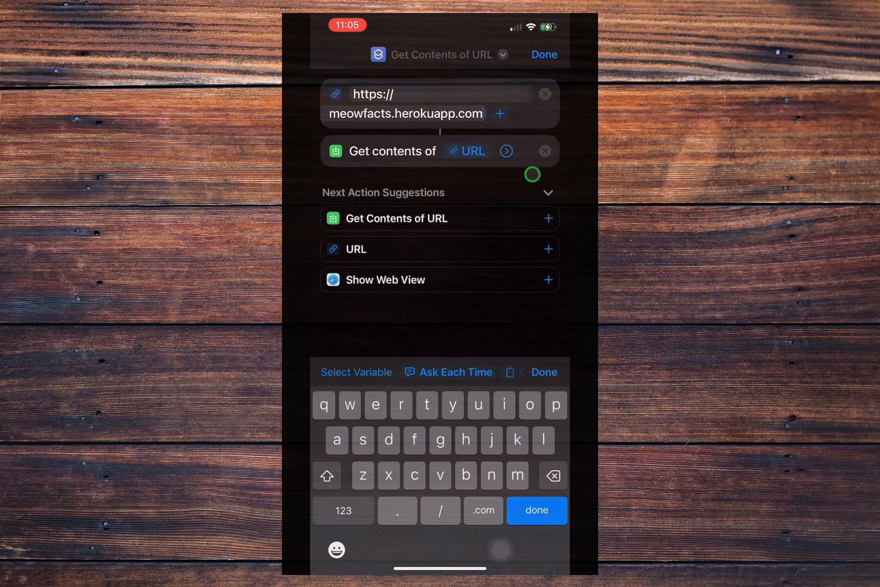
mouse_move(563, 390)
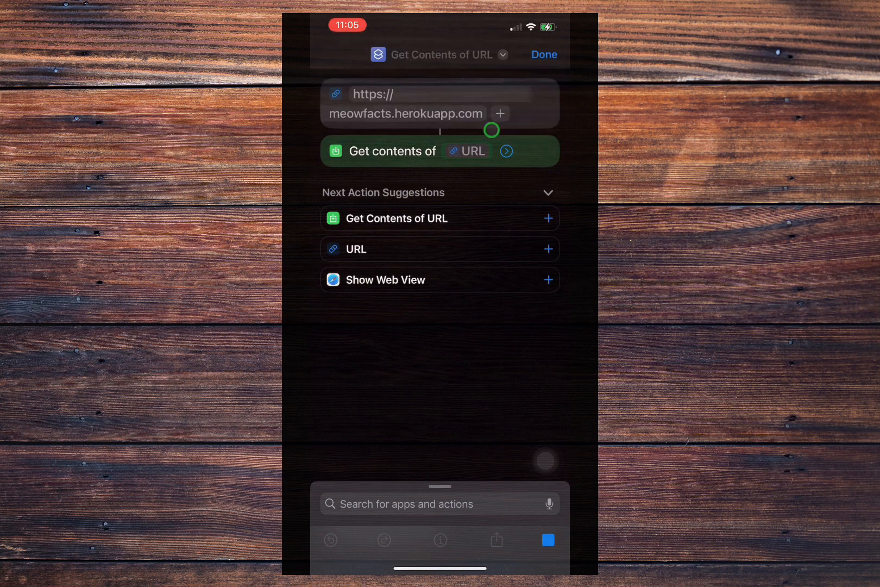
left_click(547, 540)
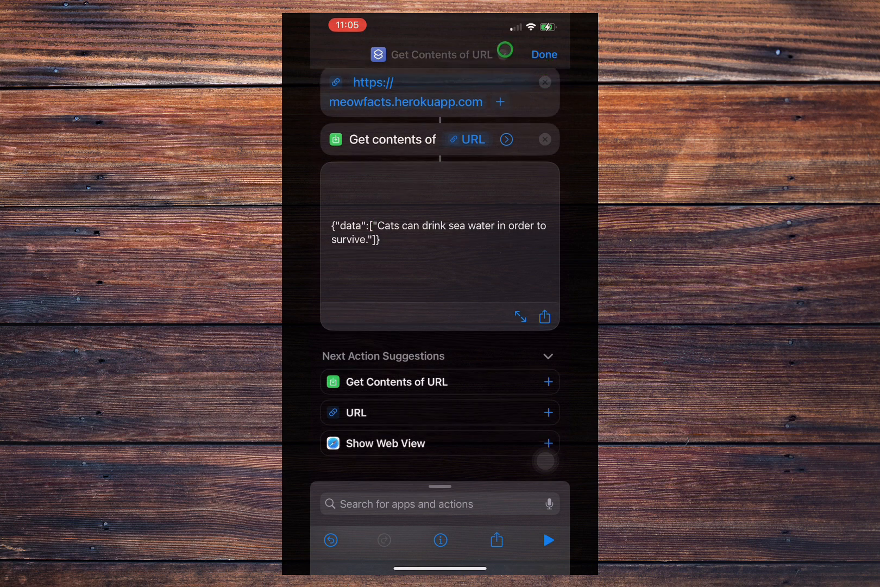
Step: Rename the cat-facts shortcut to 'Meow facts'
left_click(451, 54)
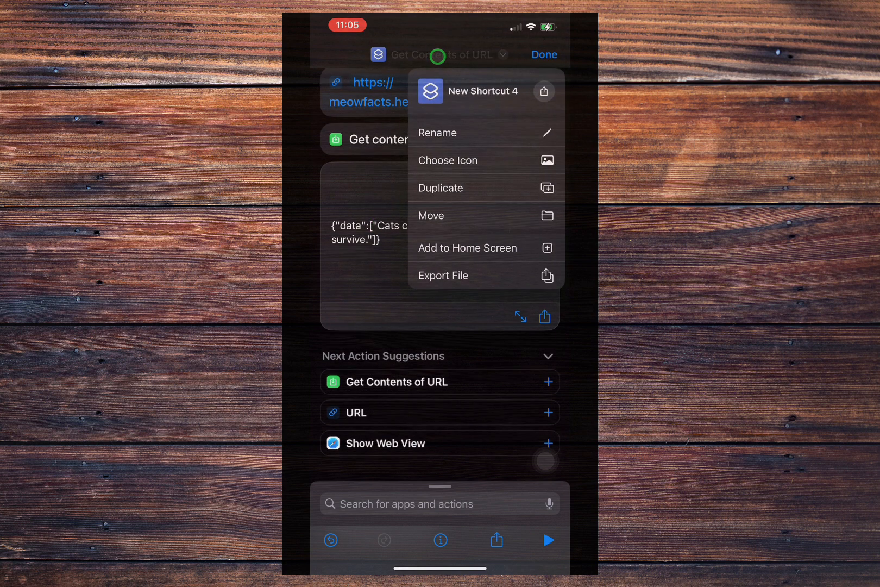
left_click(437, 133)
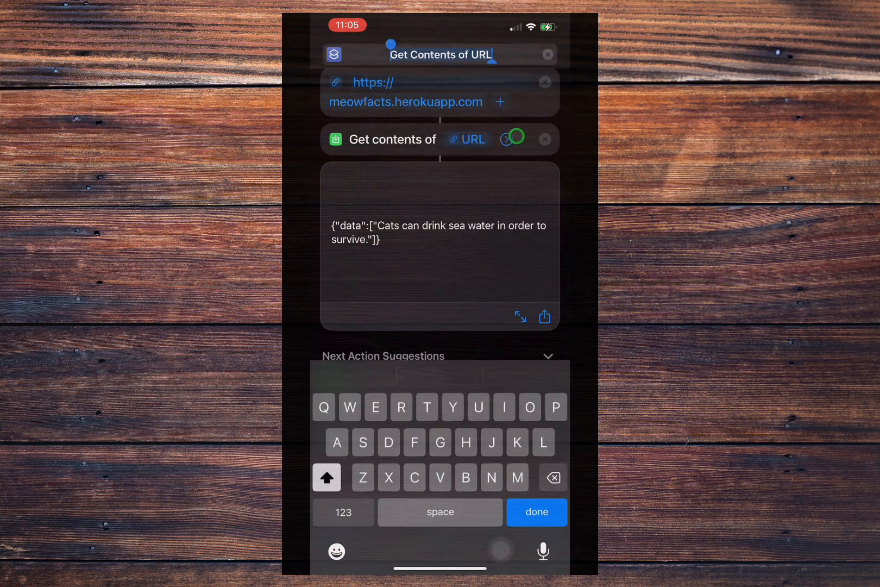
type("Meow")
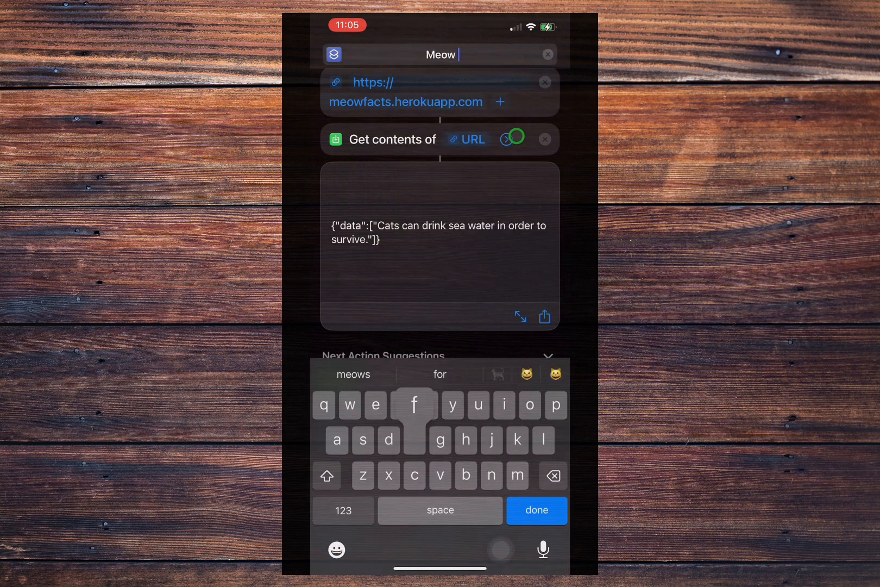
type("facts")
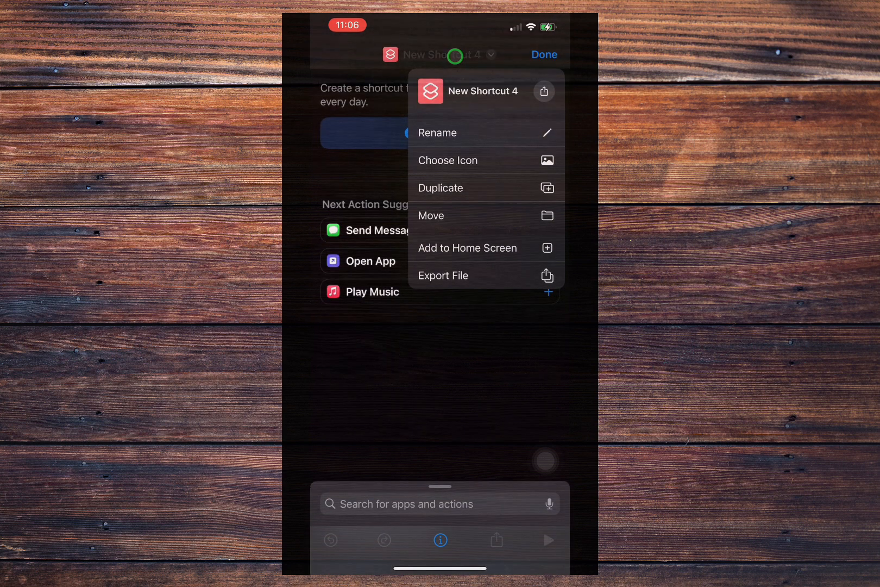
Step: Rename the new shortcut to 'Github api' and add a URL action
left_click(436, 132)
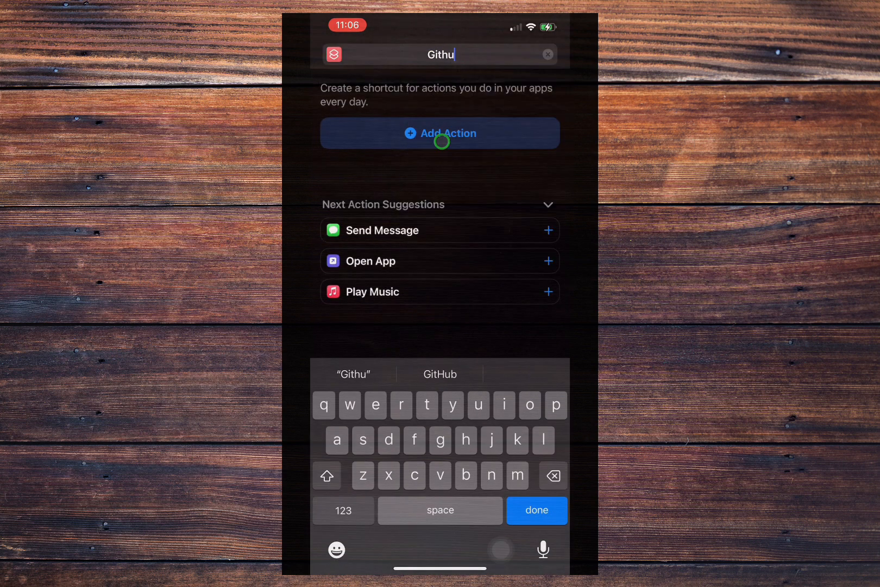
left_click(440, 132)
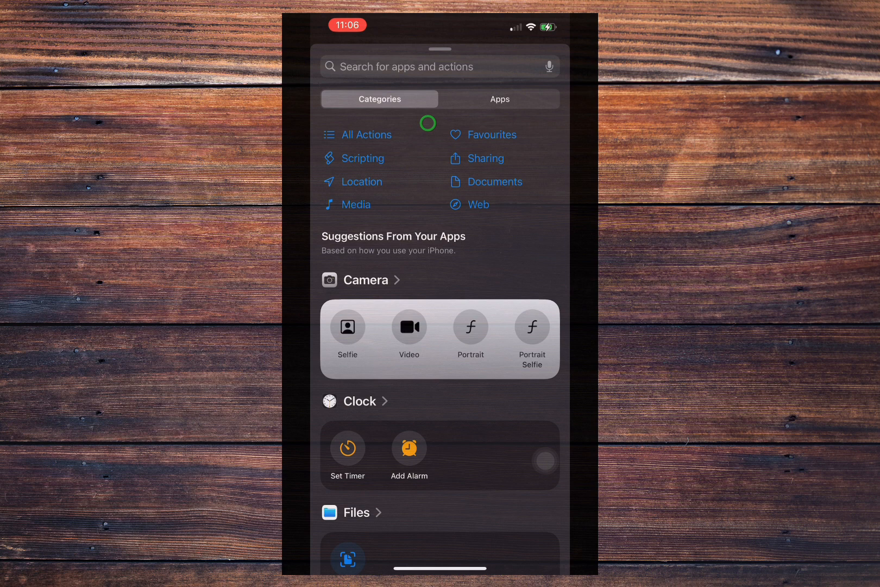
type("u")
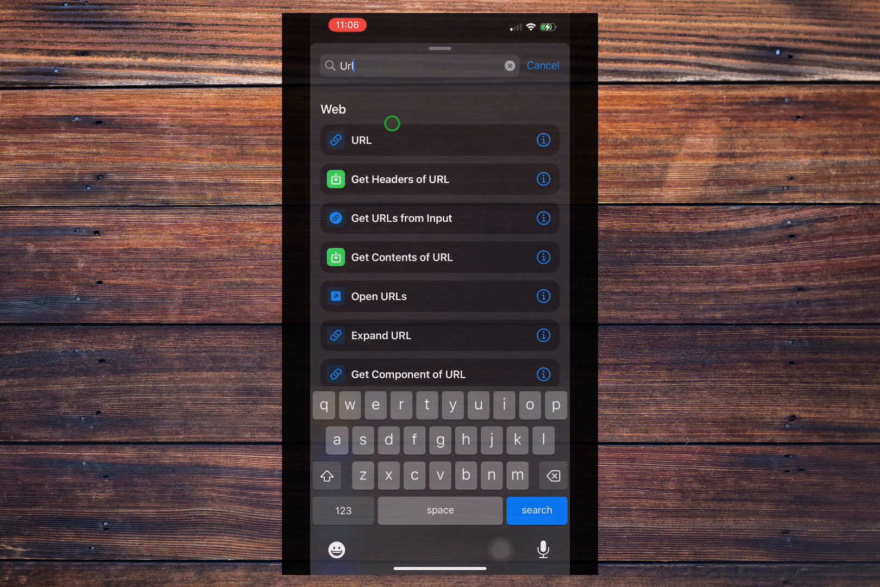
left_click(360, 140)
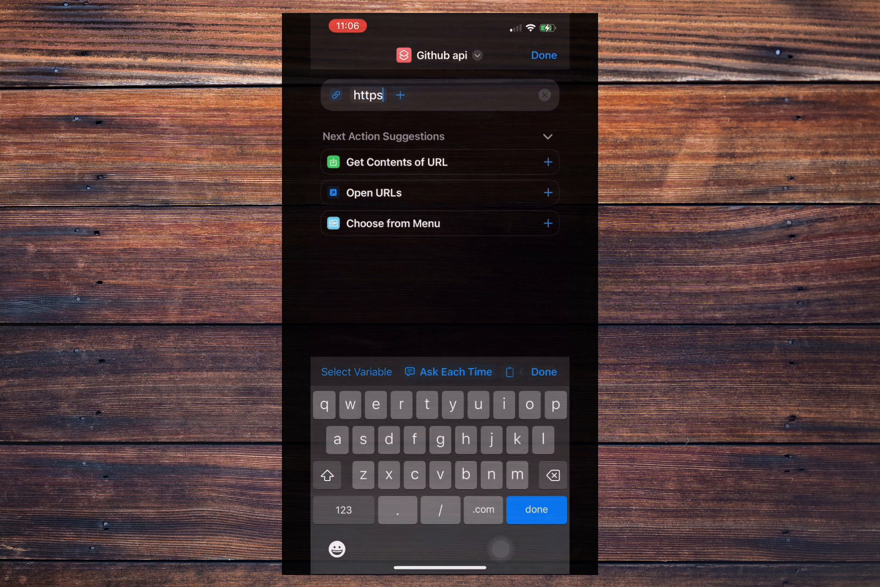
type("://api.")
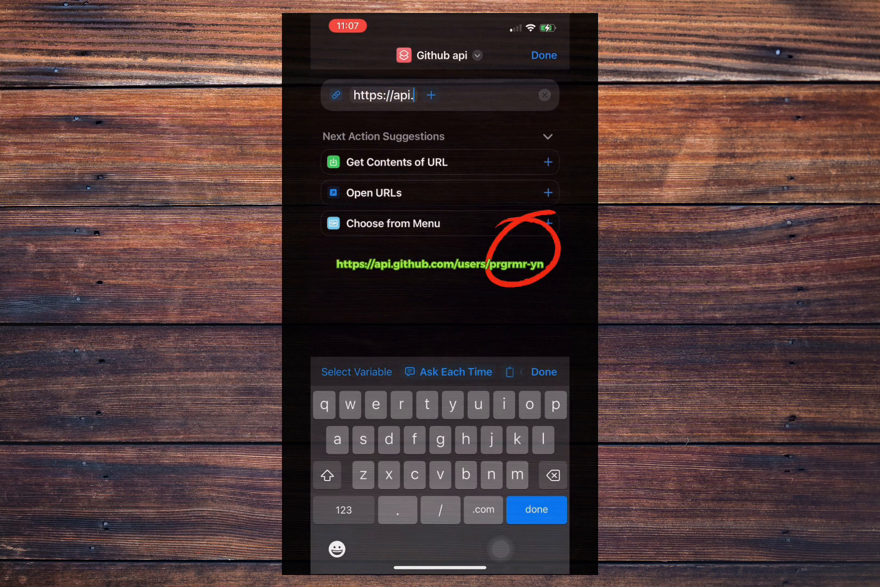
left_click(528, 404)
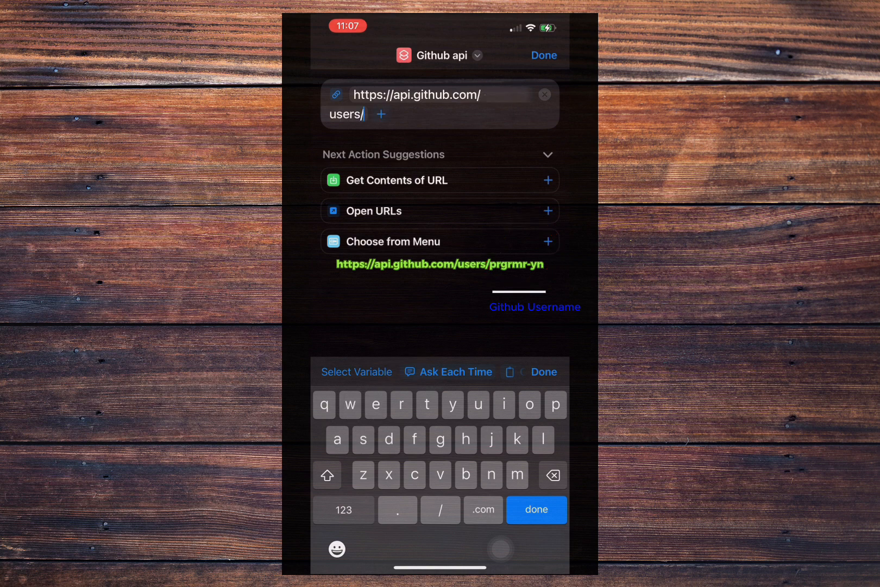
type("prgrmr-yn")
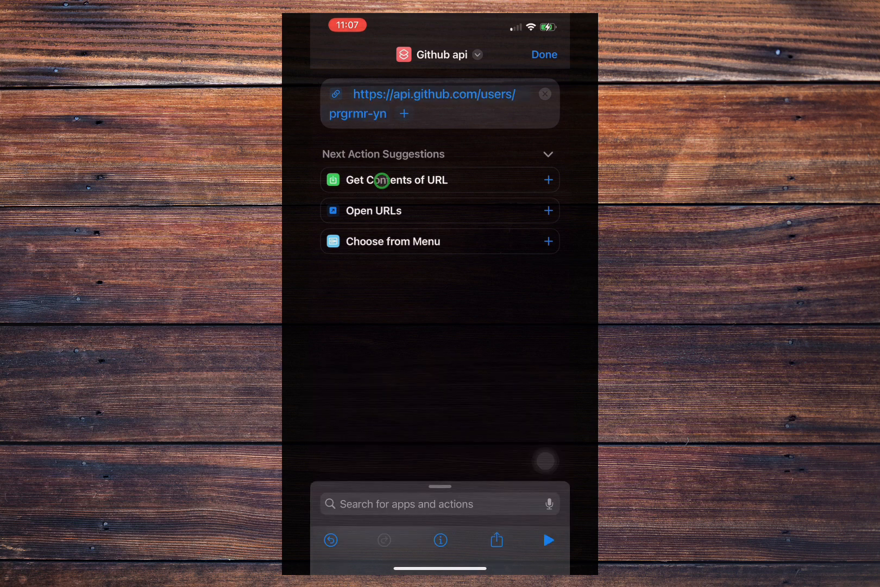
Step: Add Get Contents of URL with headers shown, run it and allow reaching api.github.com
left_click(548, 180)
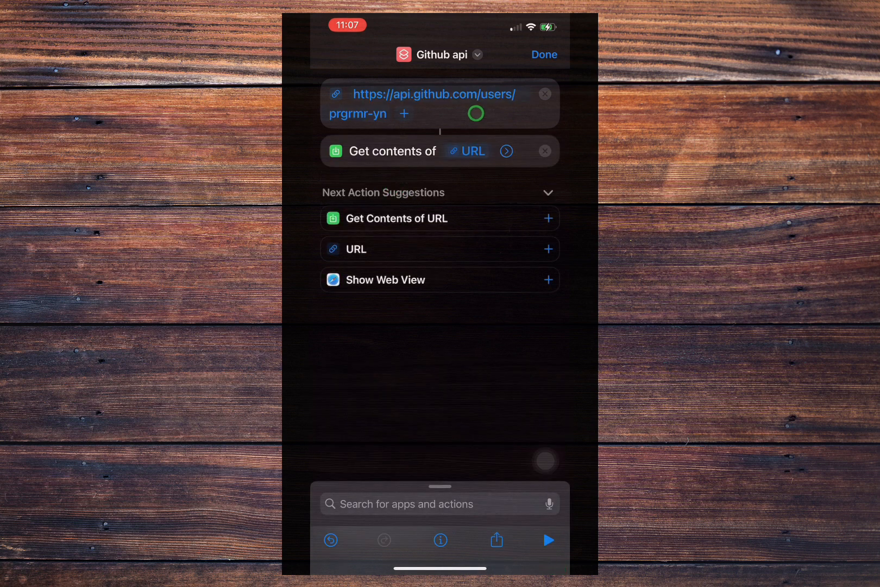
left_click(504, 150)
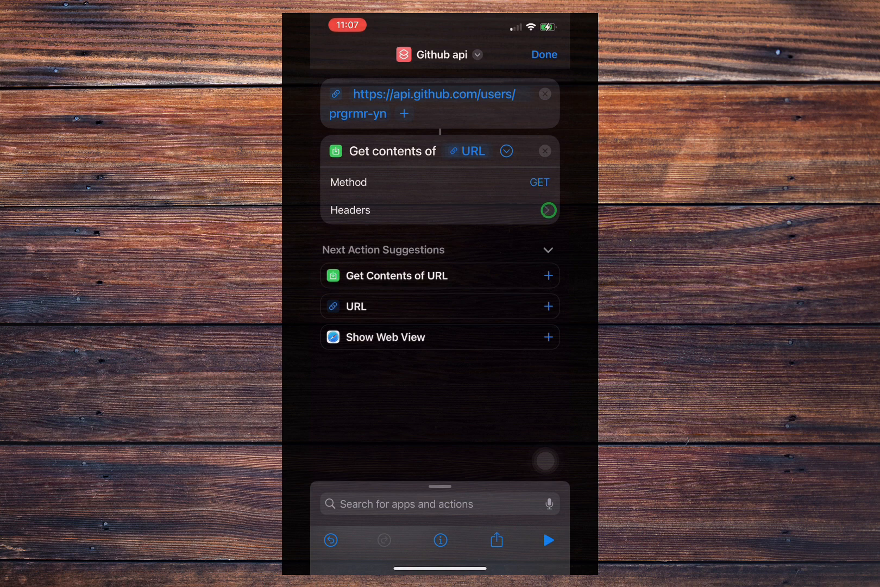
left_click(547, 210)
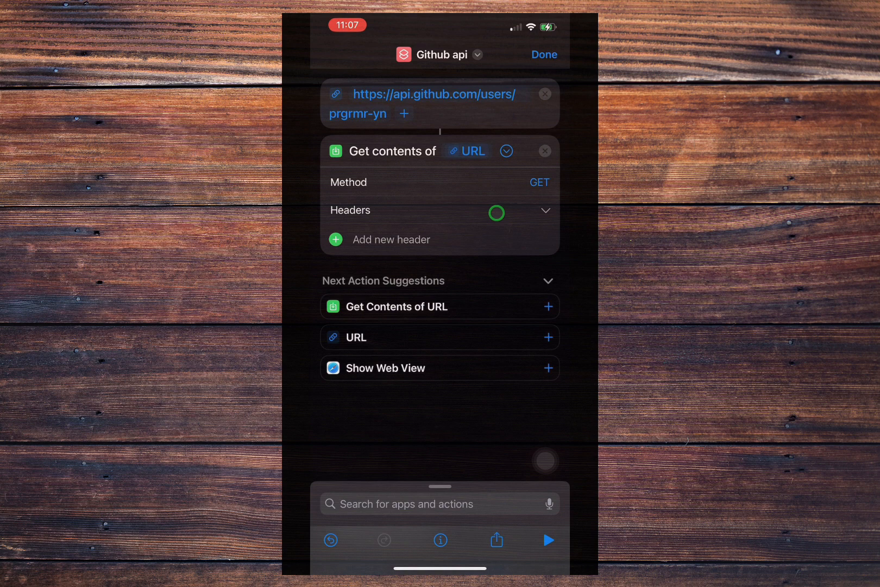
left_click(505, 149)
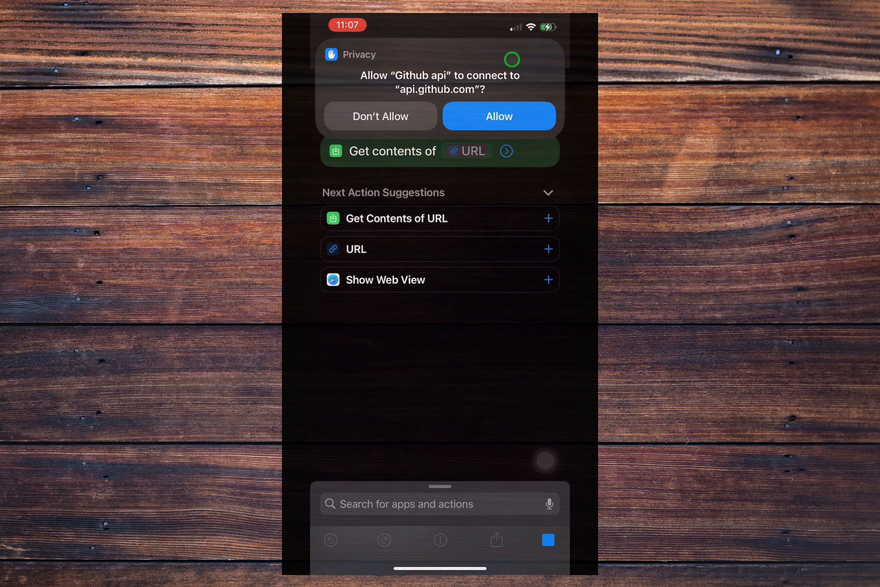
left_click(499, 116)
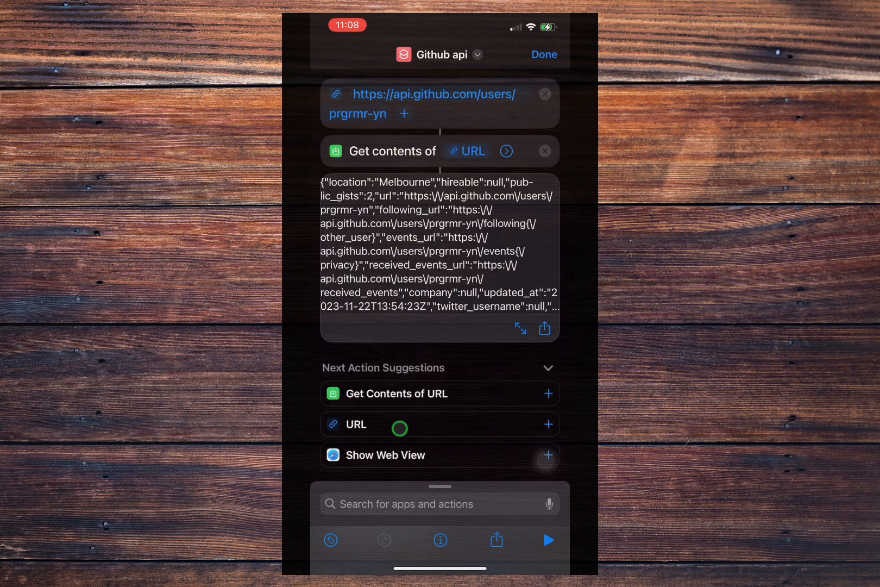
Step: Add Jayson's Prettify JSON step after the fetch
left_click(439, 503)
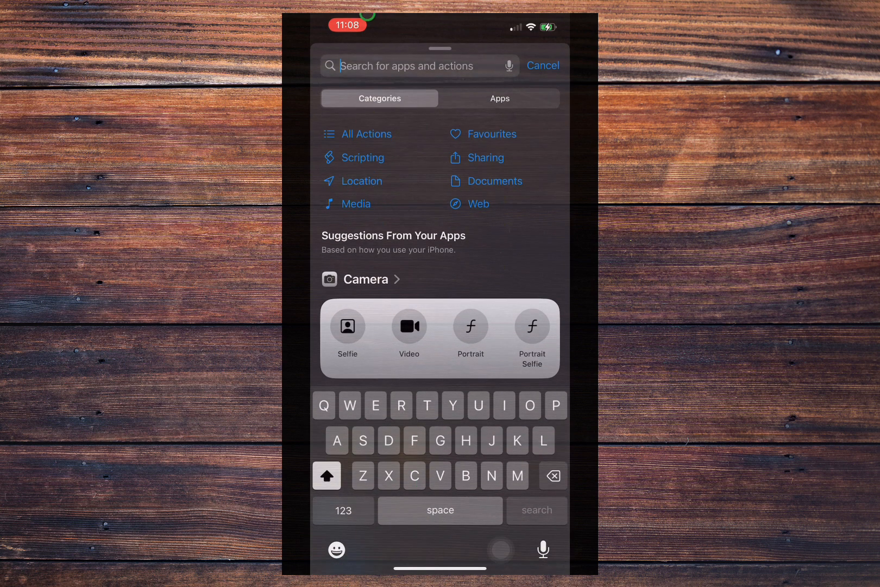
type("P")
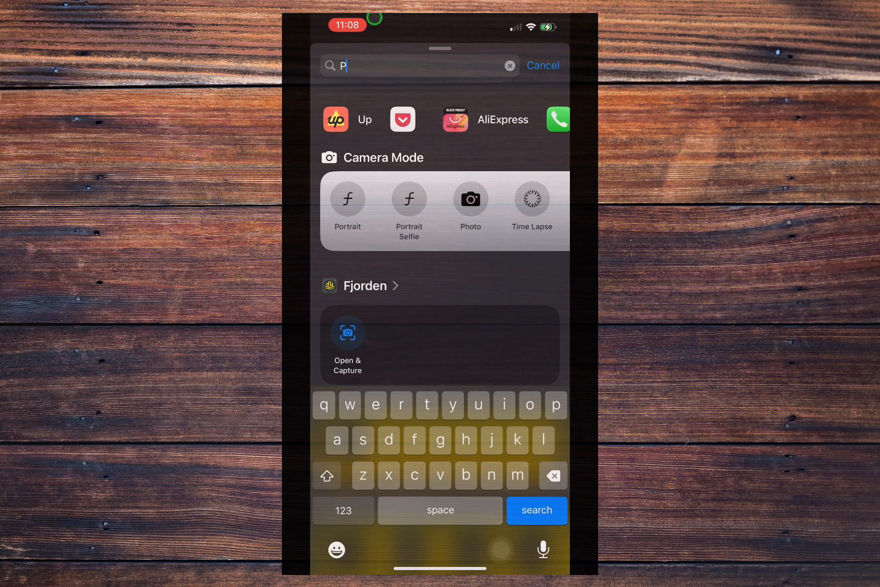
type("ayson")
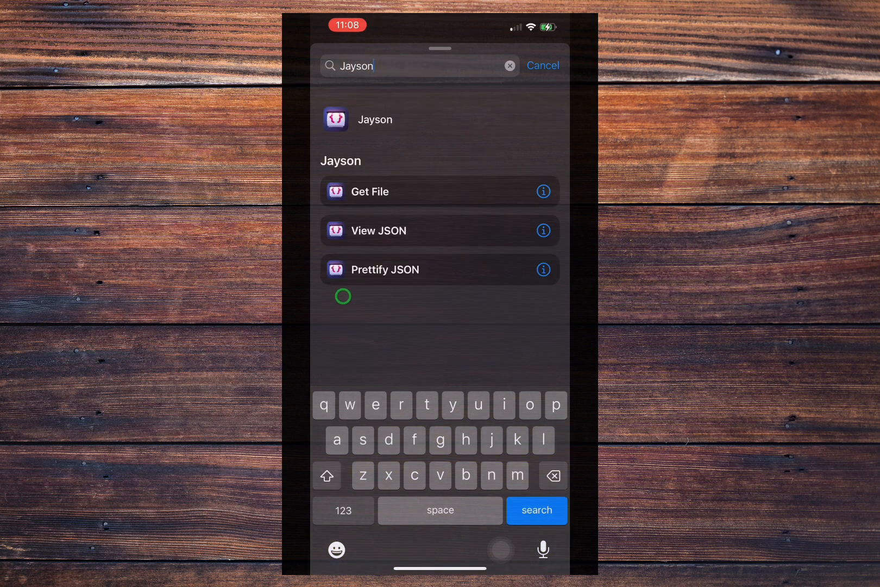
left_click(388, 269)
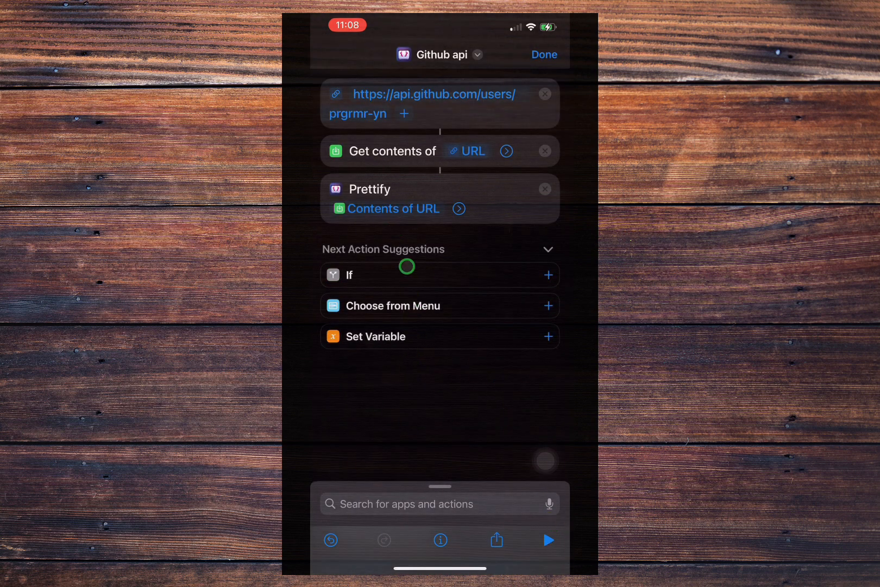
mouse_move(349, 146)
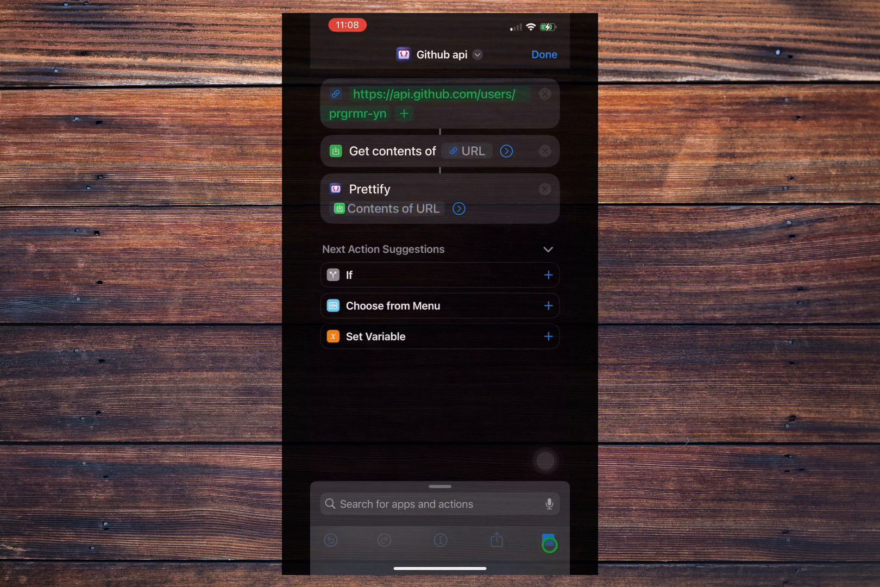
Step: Run the shortcut again and expand the indented GitHub profile JSON in full
left_click(549, 540)
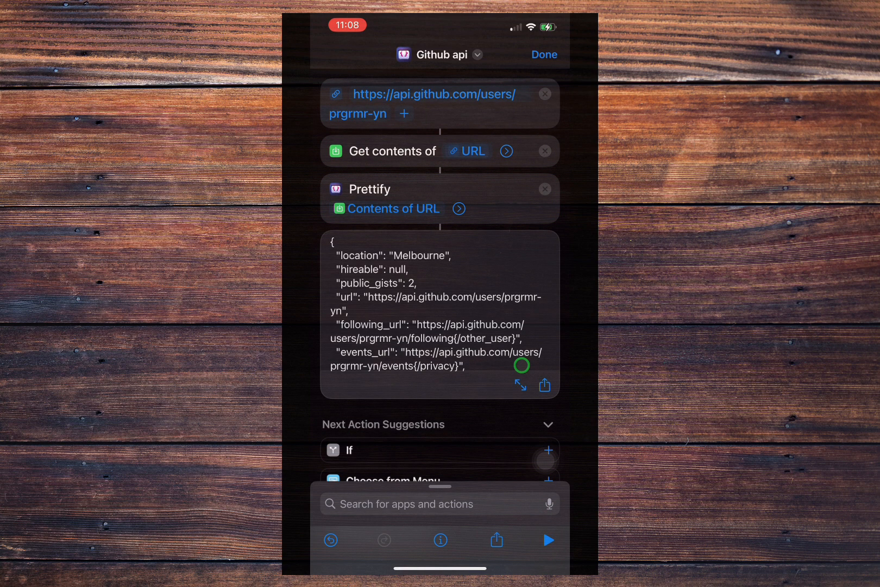
left_click(518, 384)
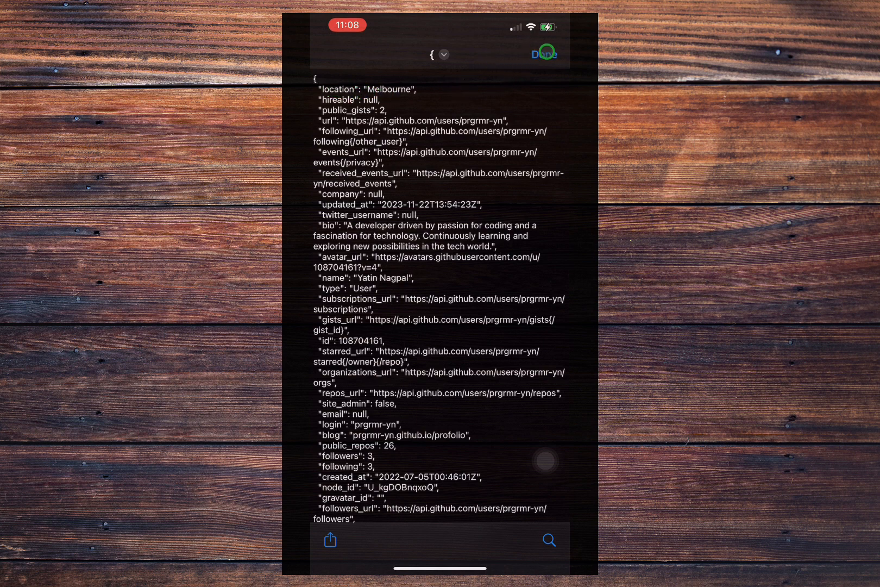
Step: Return to editing and add a Get Dictionary Value step
left_click(542, 54)
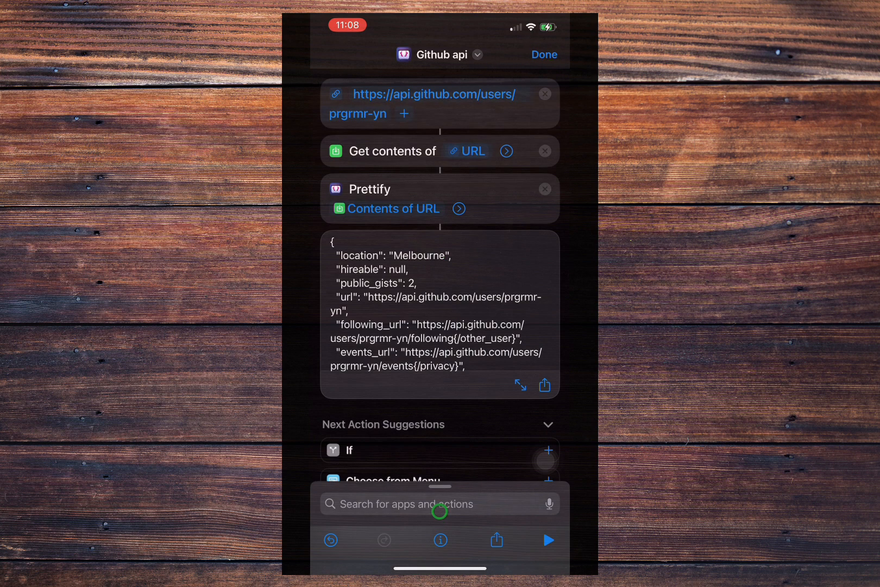
left_click(439, 503)
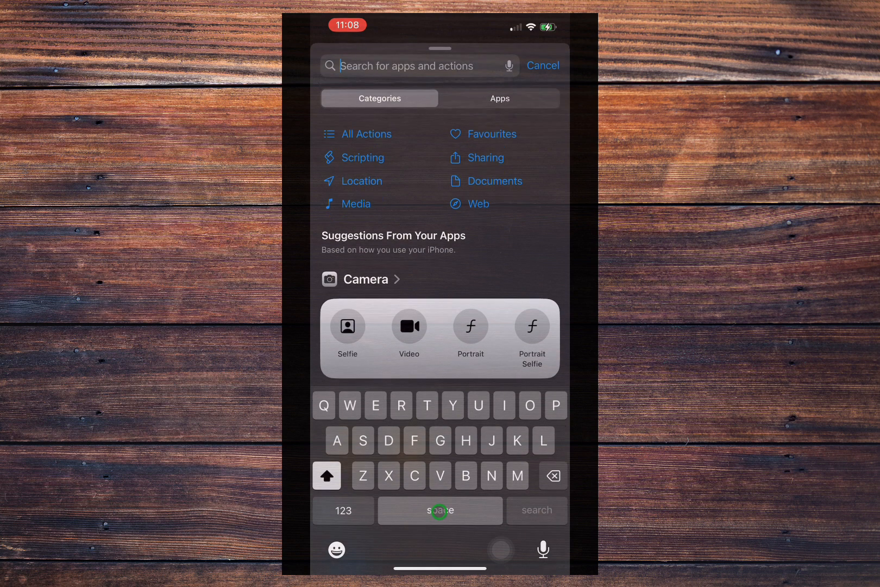
type("Get dic")
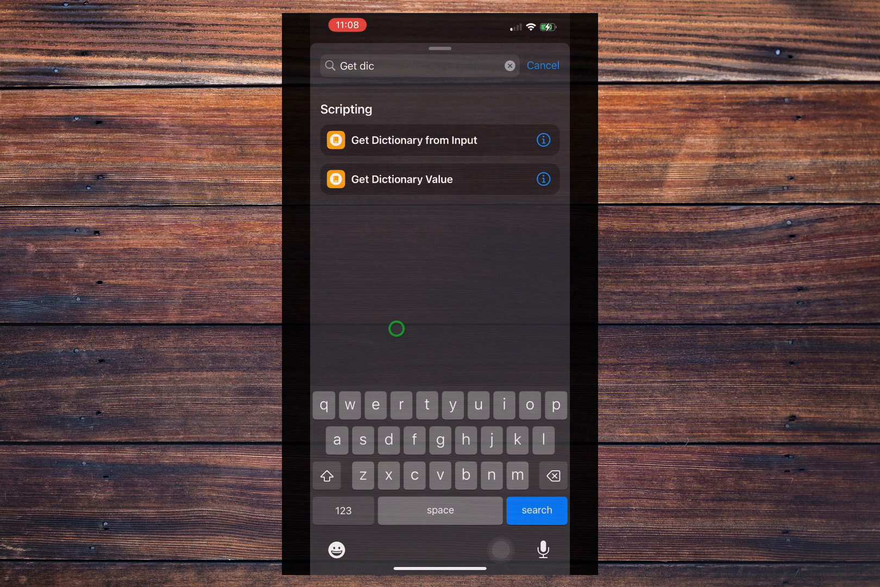
left_click(401, 178)
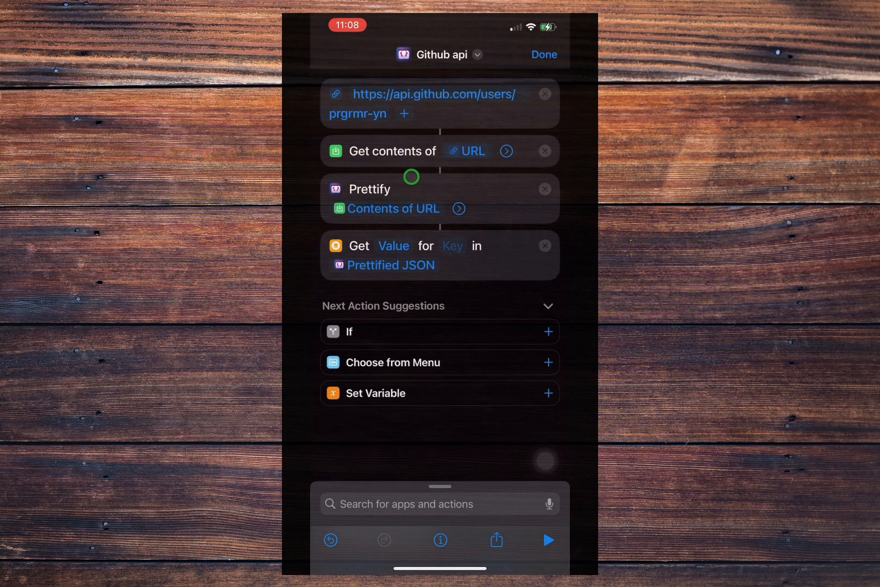
Step: Set its key to 'location' on the prettified JSON and run the Github api shortcut
left_click(452, 245)
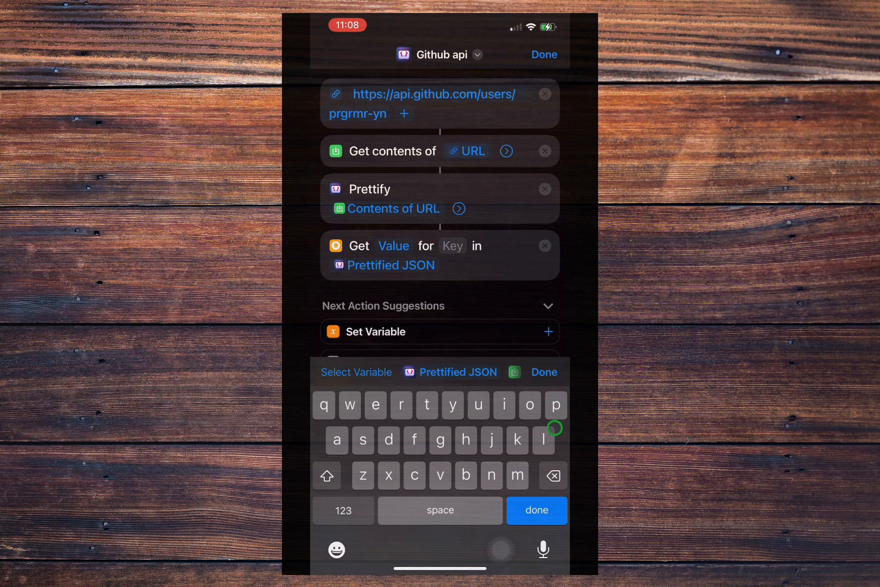
type("locati")
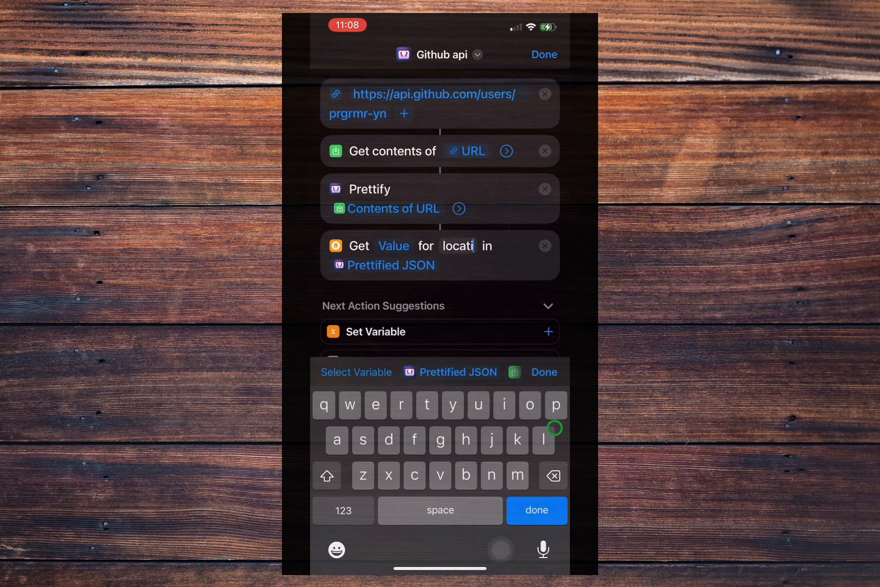
type("on")
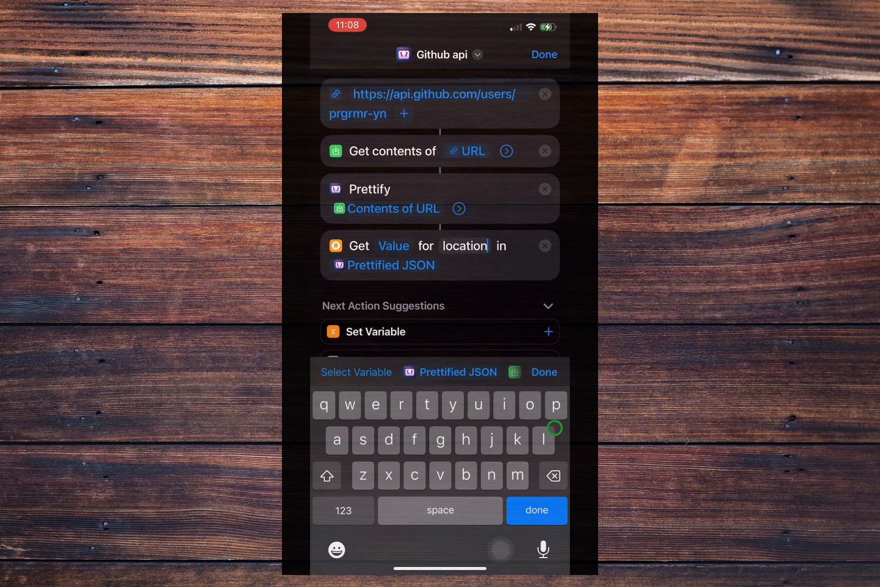
left_click(534, 510)
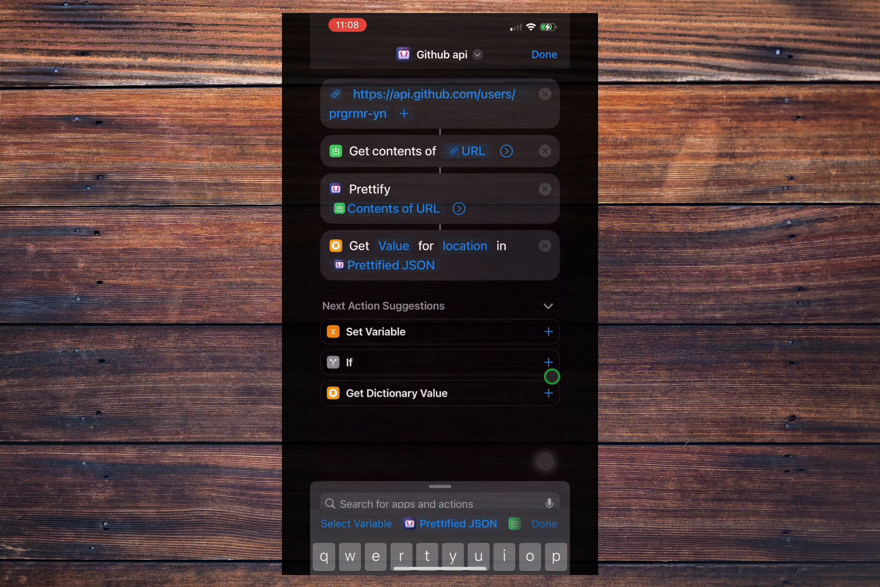
left_click(542, 523)
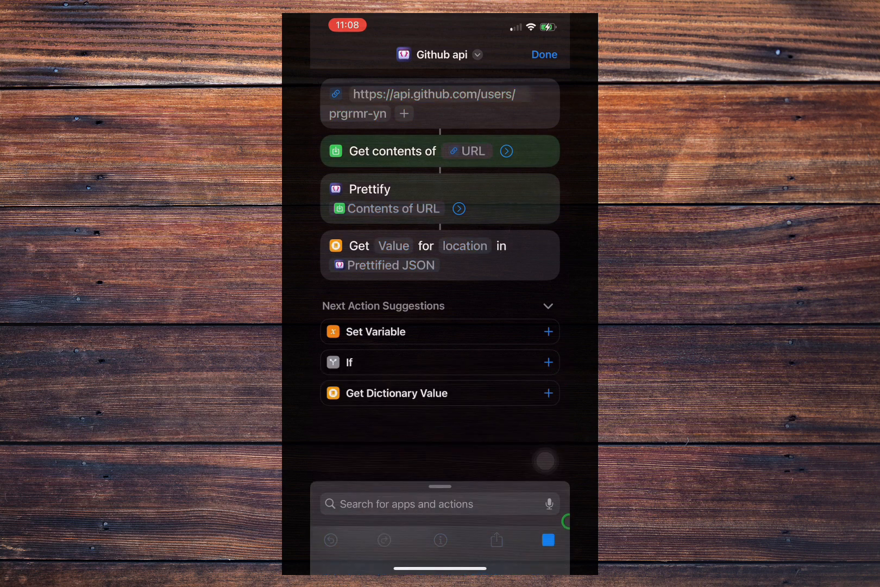
left_click(548, 540)
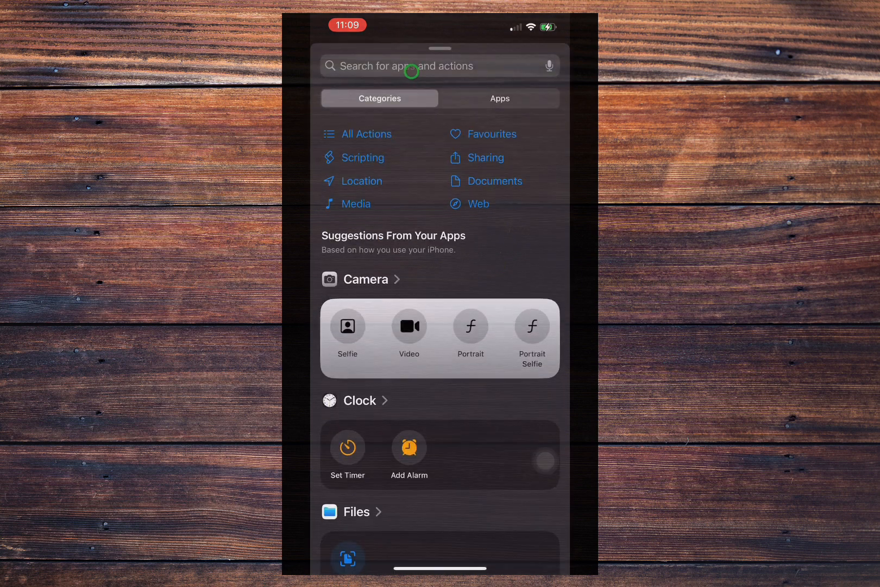
type("Url")
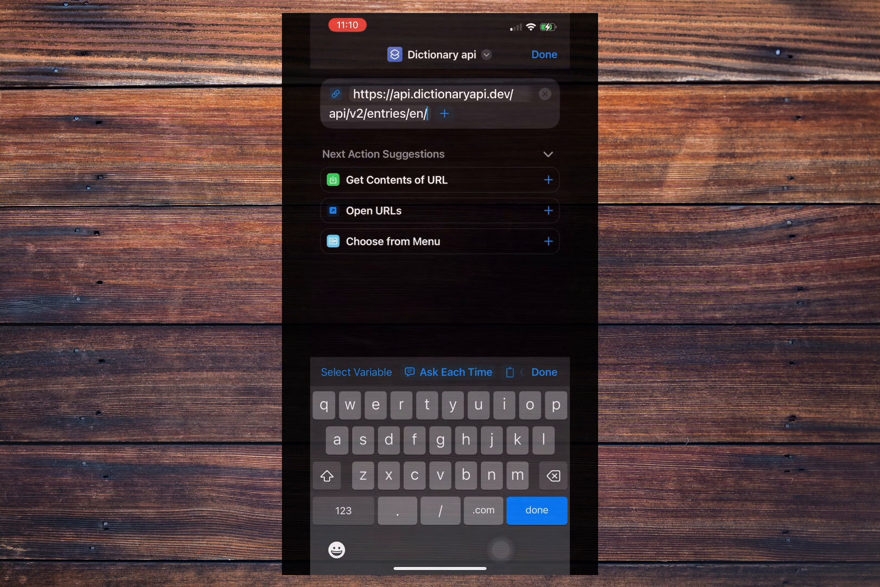
type("hello")
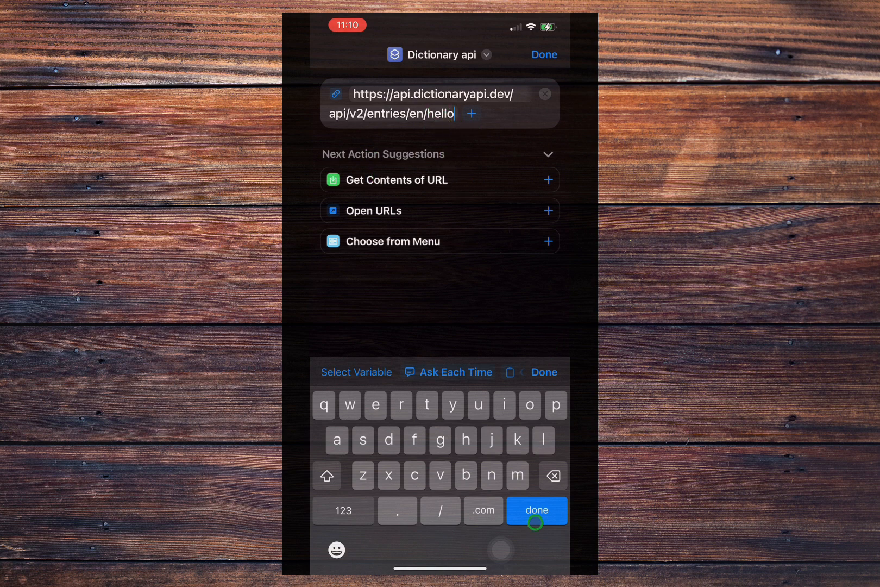
left_click(536, 509)
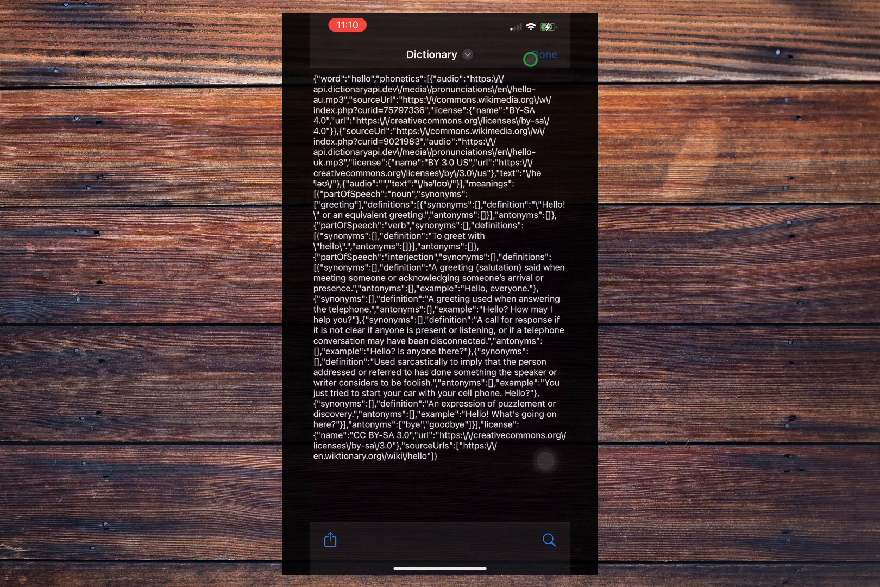
Step: Add a Prettify JSON step and run it to show the hello entry as indented JSON
left_click(542, 55)
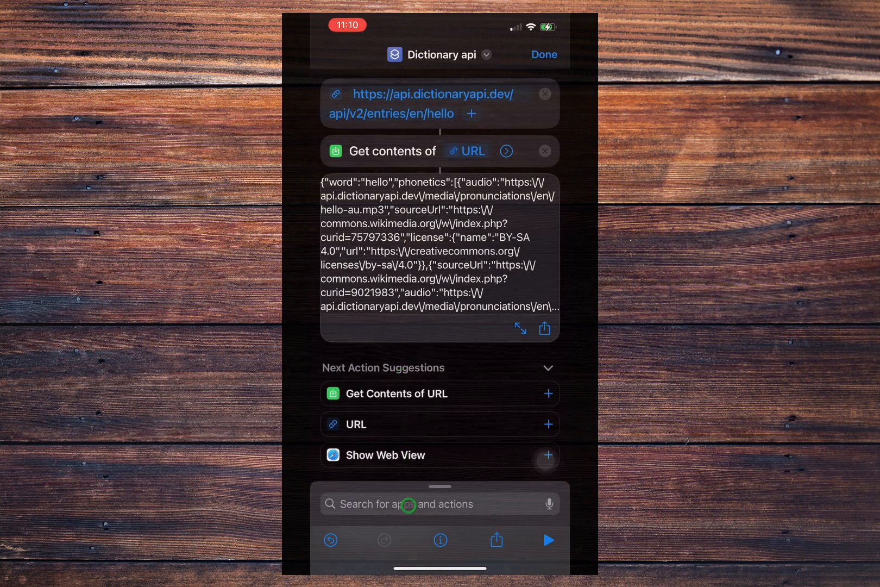
type("Jayso")
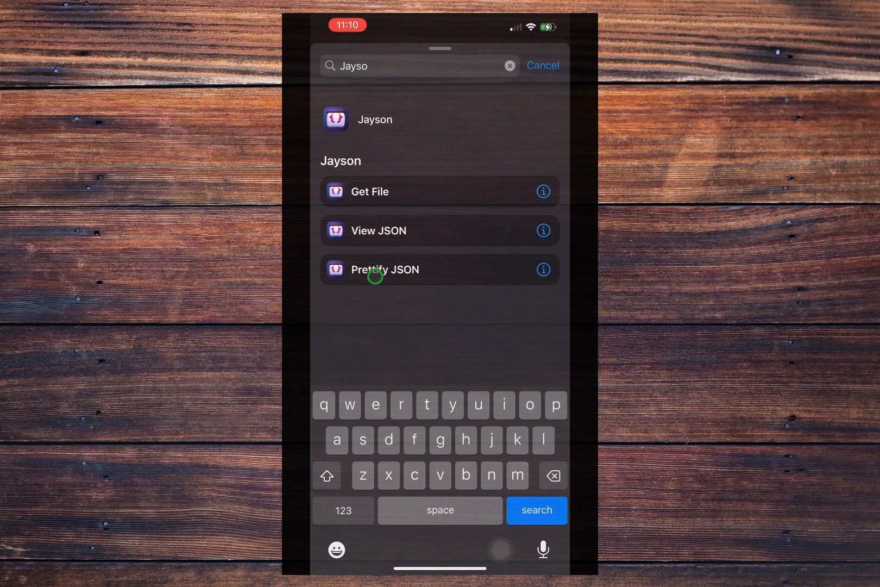
left_click(387, 270)
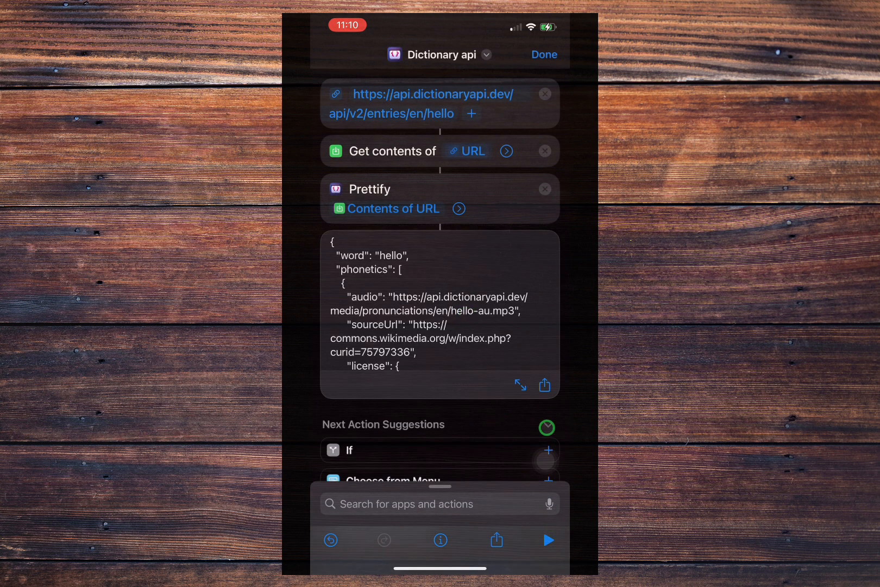
left_click(518, 385)
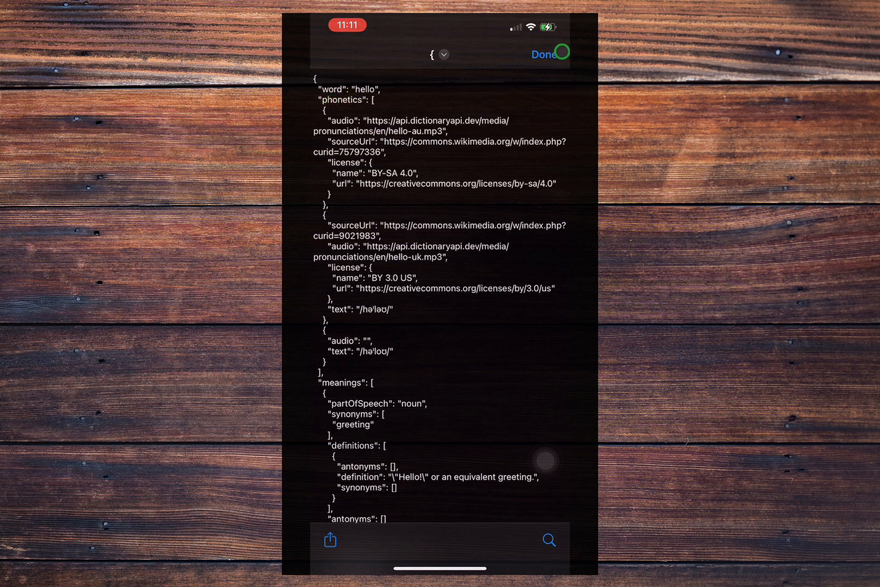
left_click(542, 54)
type("Get")
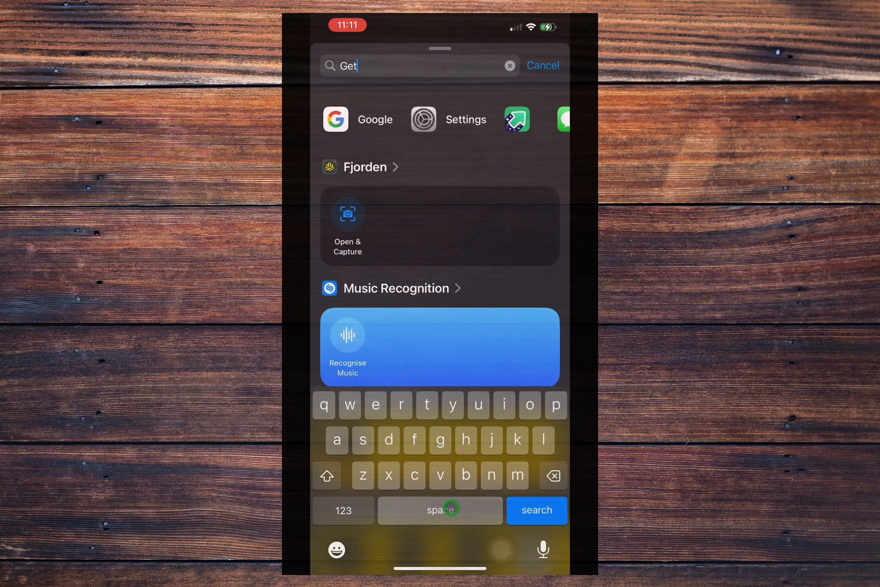
Step: Add Get Dictionary Value for key 'phonetics' from Prettified JSON and view the three entries as a list
type("dictionaryapi.dev/api/v2/entries/en/hello")
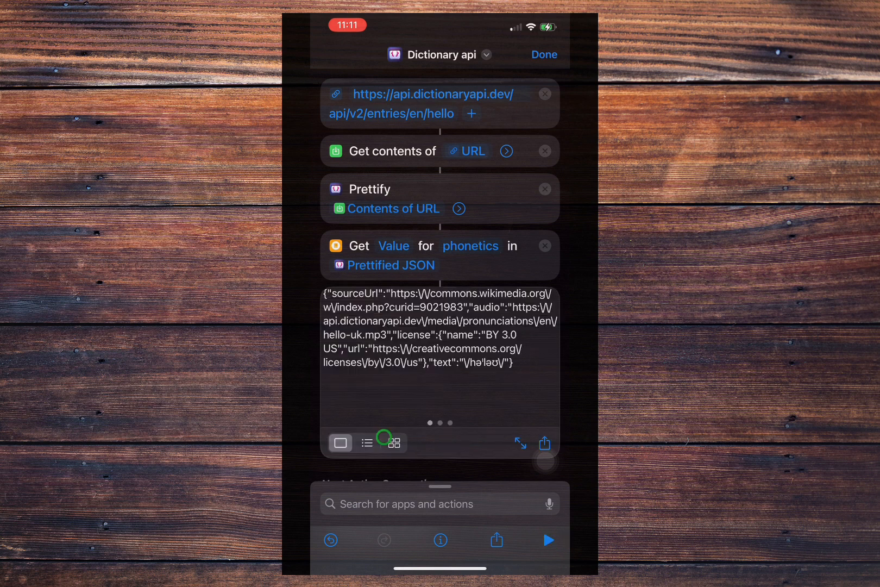
left_click(547, 540)
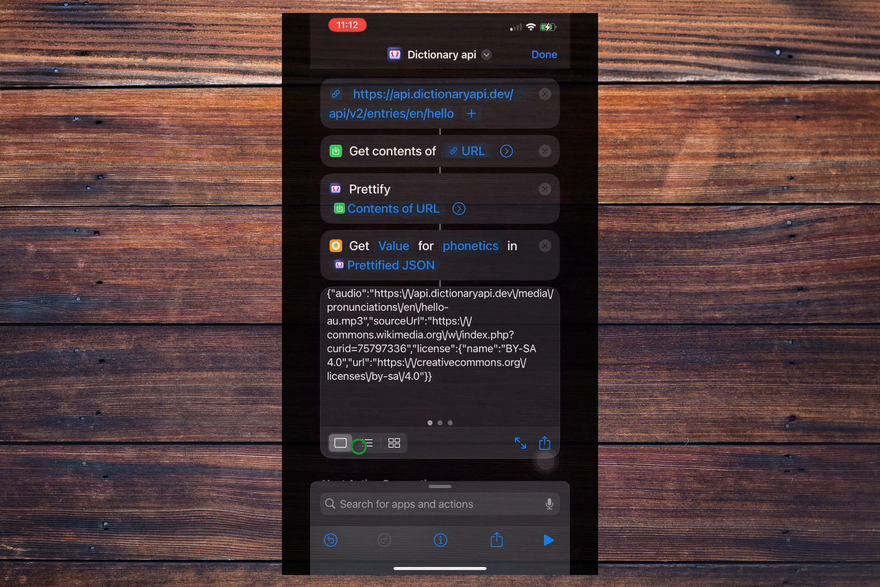
left_click(366, 442)
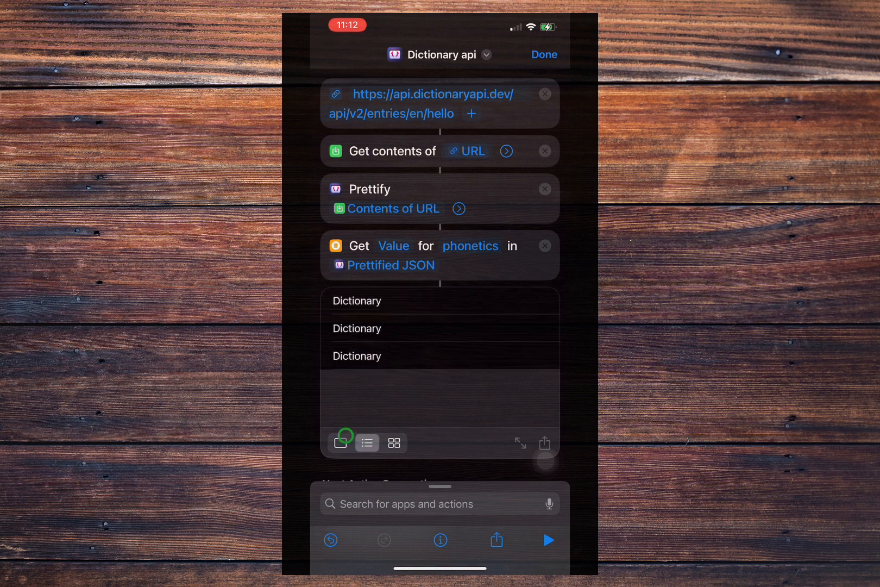
left_click(341, 442)
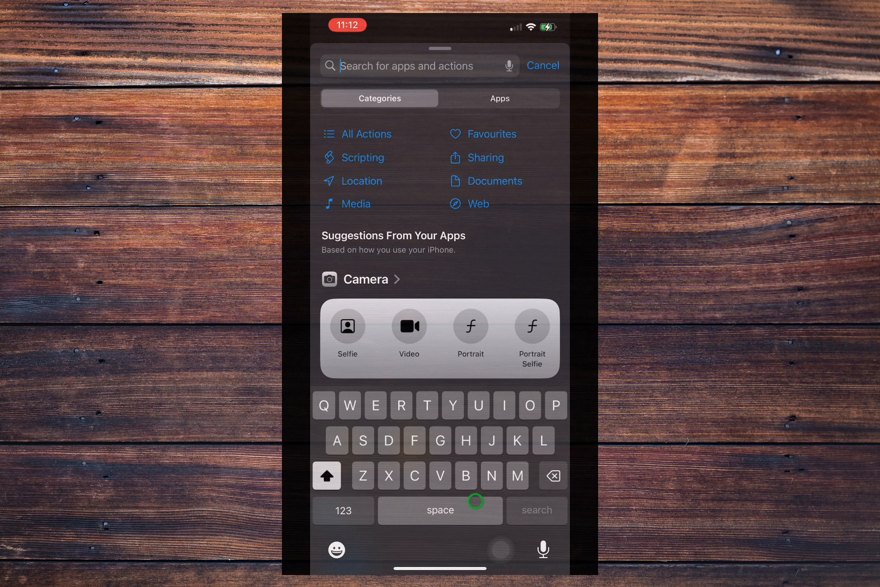
Step: Add Get Item from List (First Item) on the phonetics list and preview the first entry
type("Item")
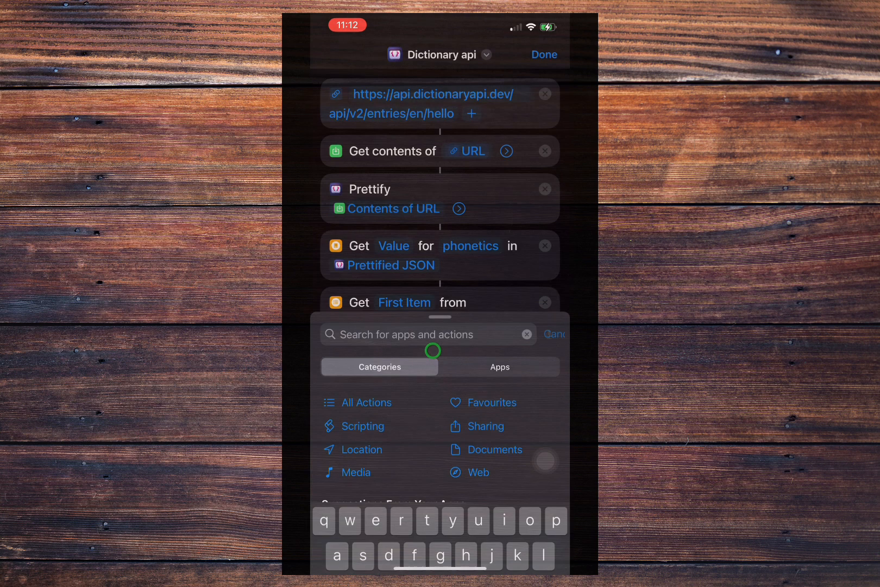
left_click(554, 334)
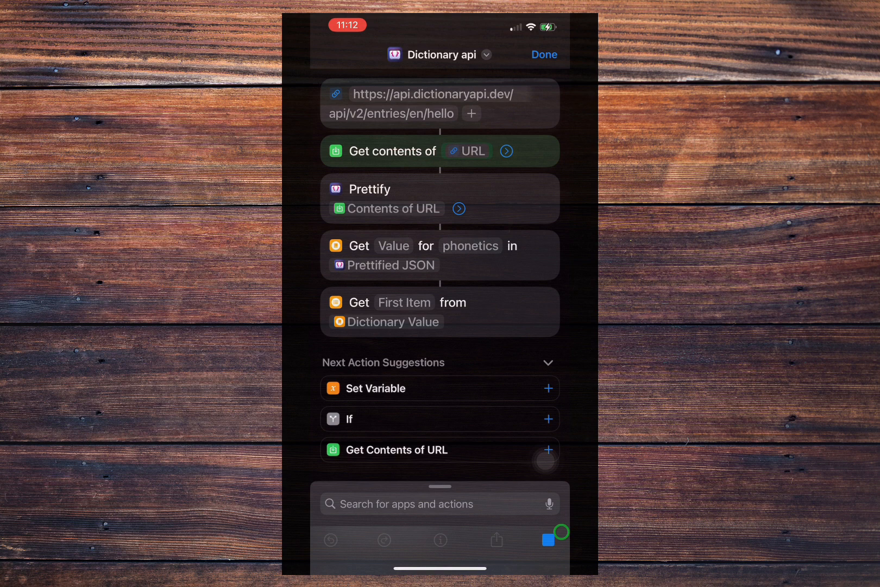
left_click(549, 540)
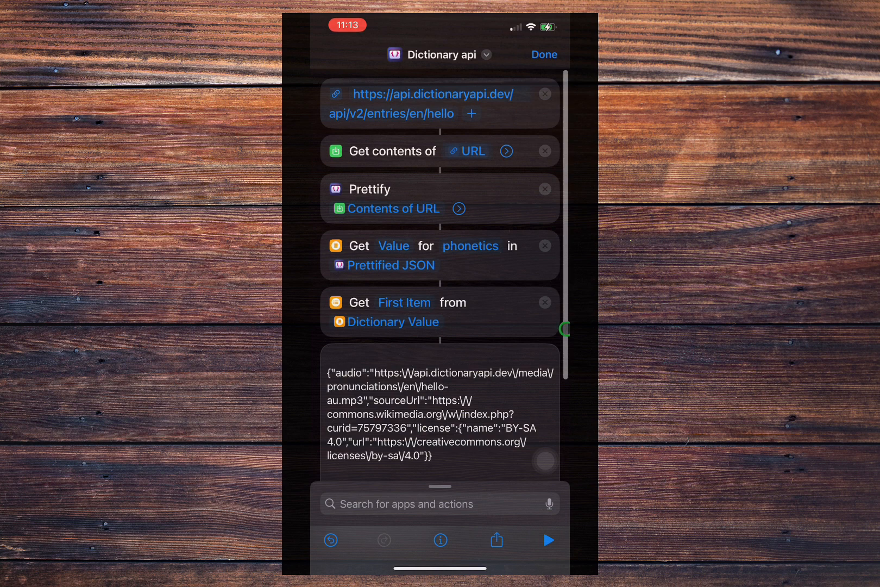
Step: Add Get Dictionary Value for key 'audio', returning the hello-au.mp3 pronunciation link
type("Value")
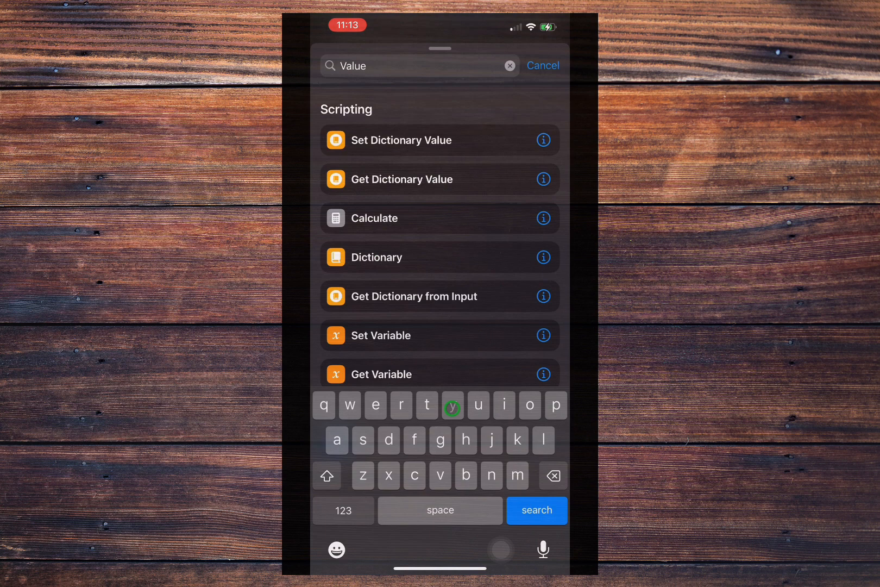
left_click(541, 66)
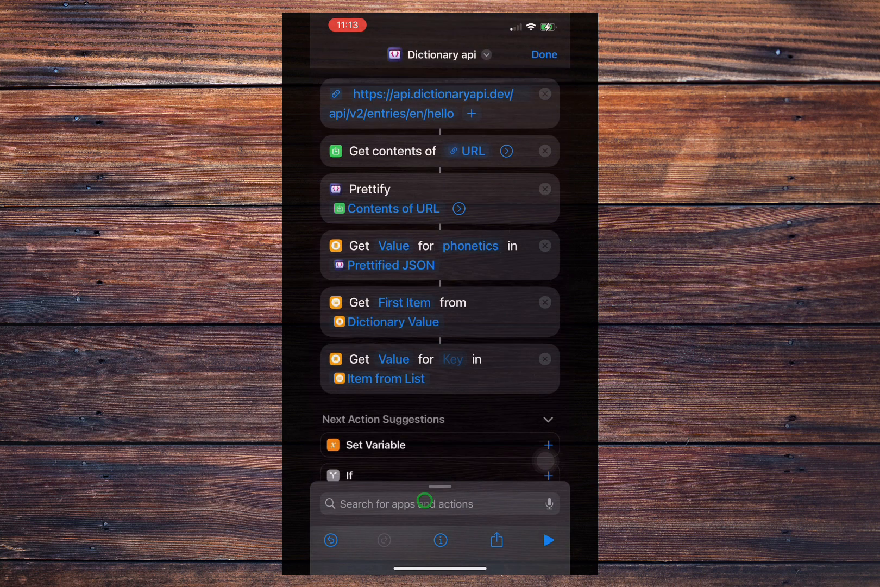
left_click(452, 360)
type("audio")
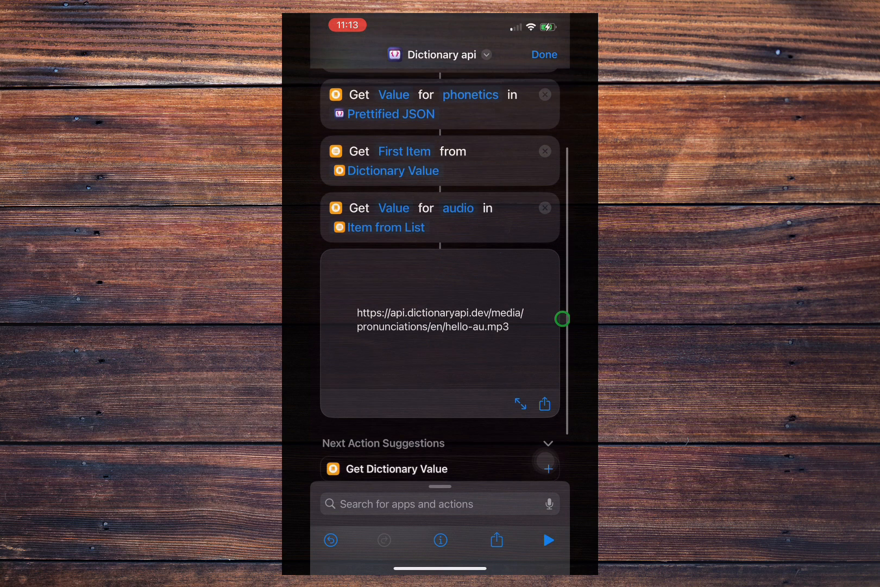
mouse_move(500, 362)
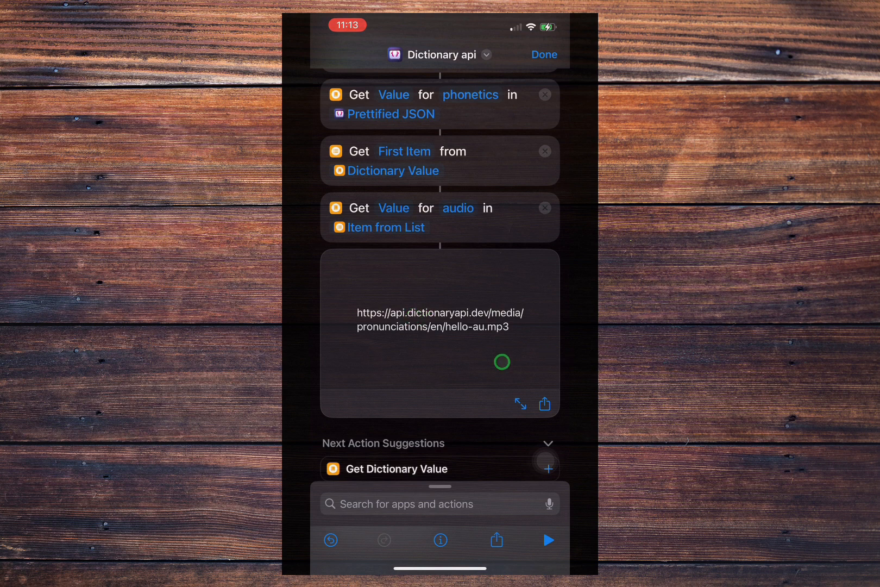
Step: Add a Play Sound action to the Dictionary api shortcut
left_click(415, 504)
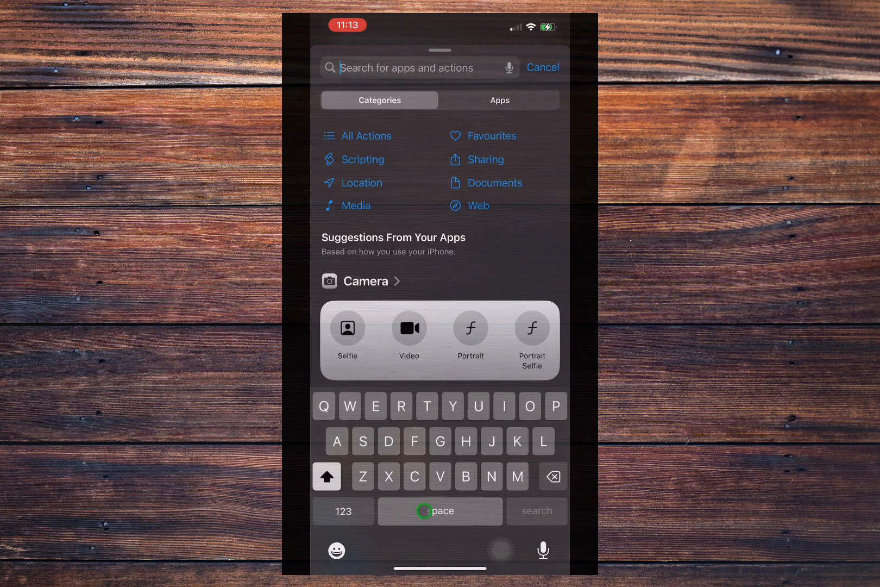
type("Play")
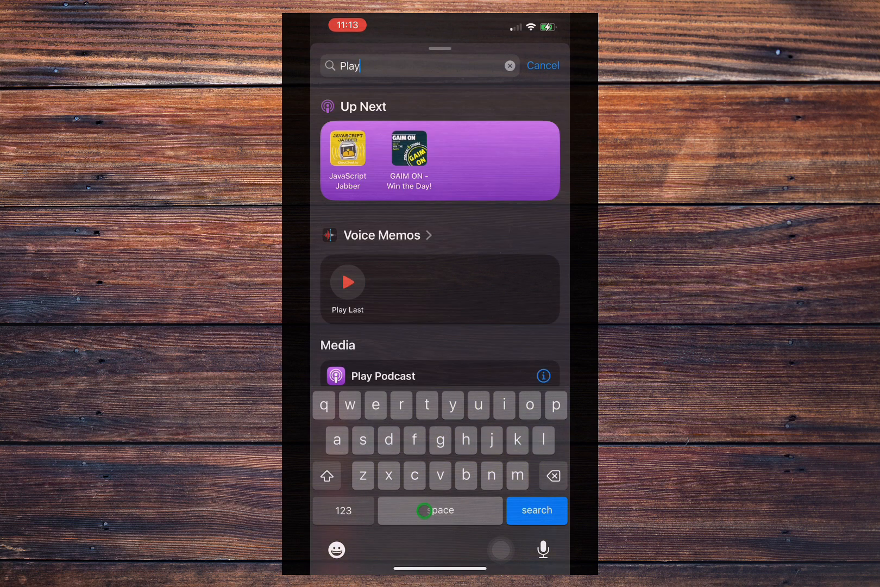
left_click(361, 405)
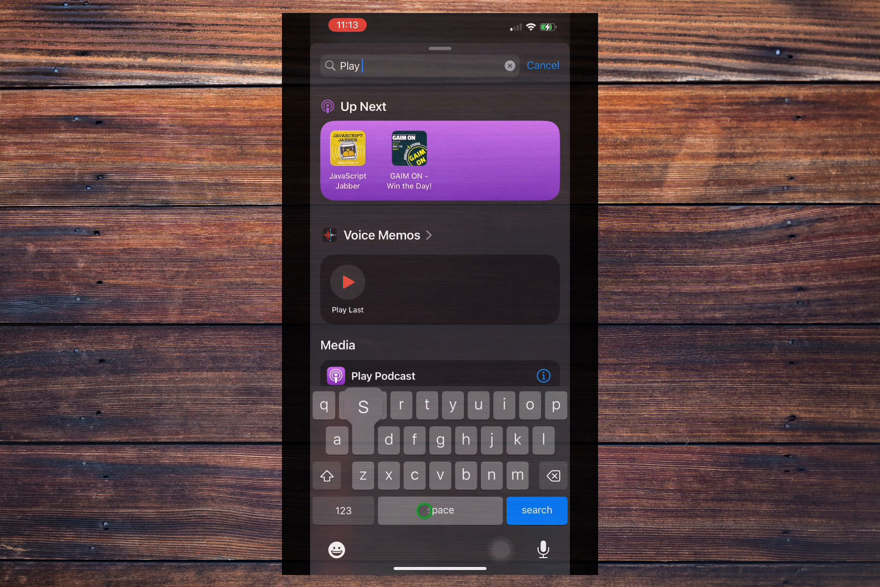
type("soun")
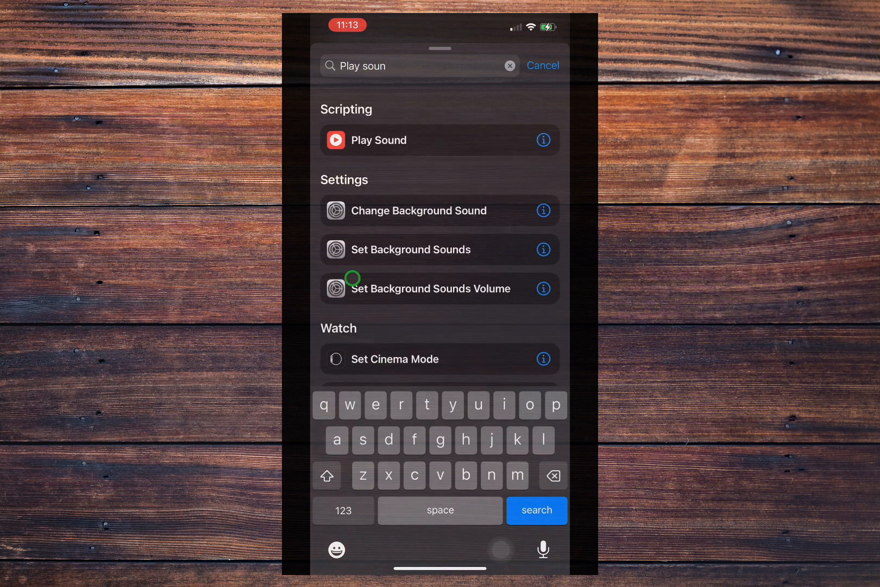
left_click(378, 140)
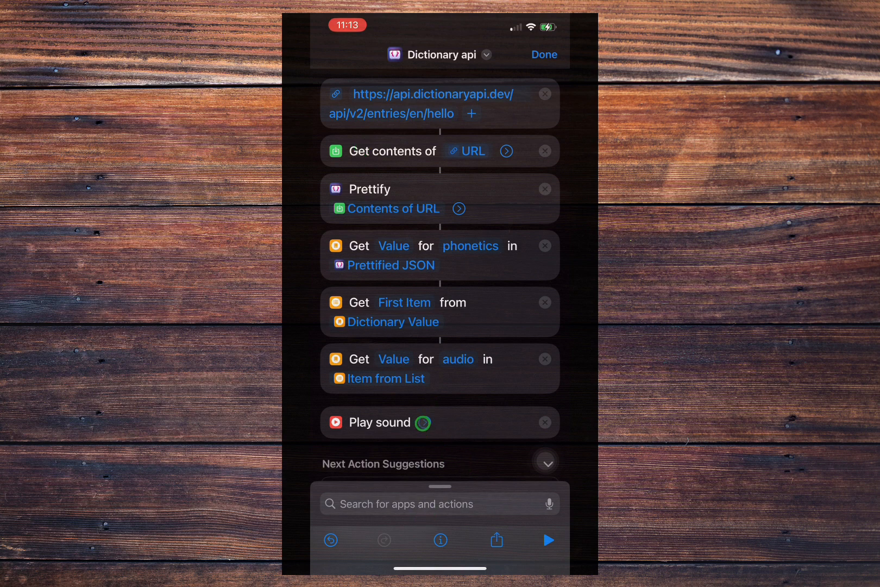
Step: Set the sound file to the extracted Dictionary Value, run with Allow Once, and finish editing
left_click(419, 422)
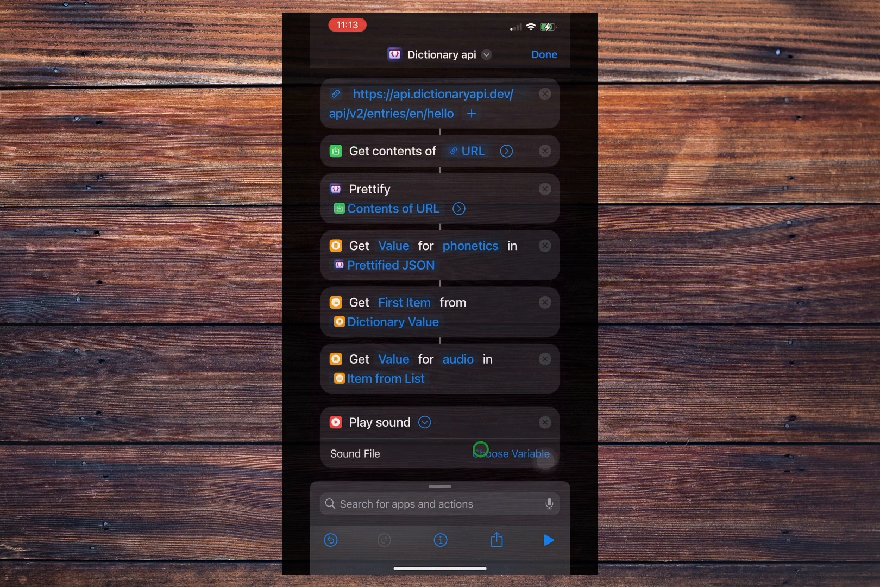
left_click(472, 149)
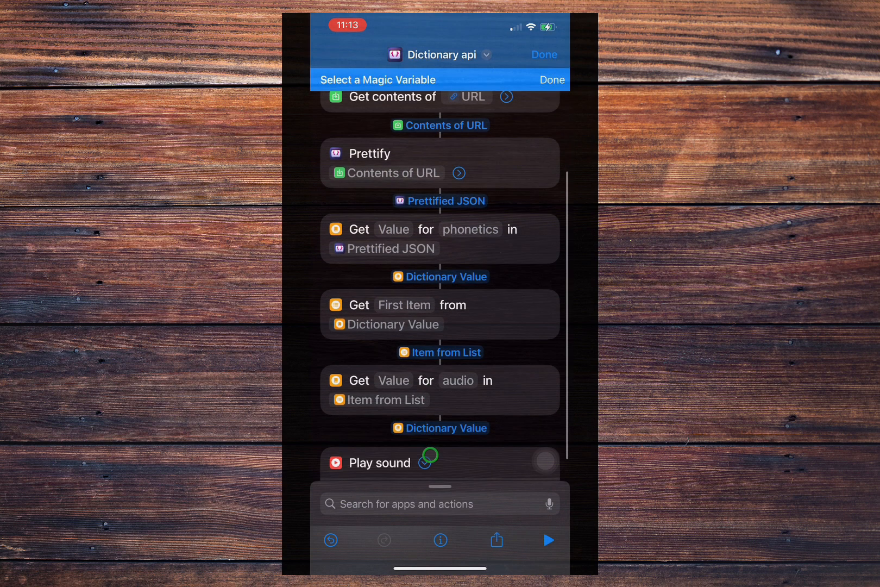
scroll("up", 3)
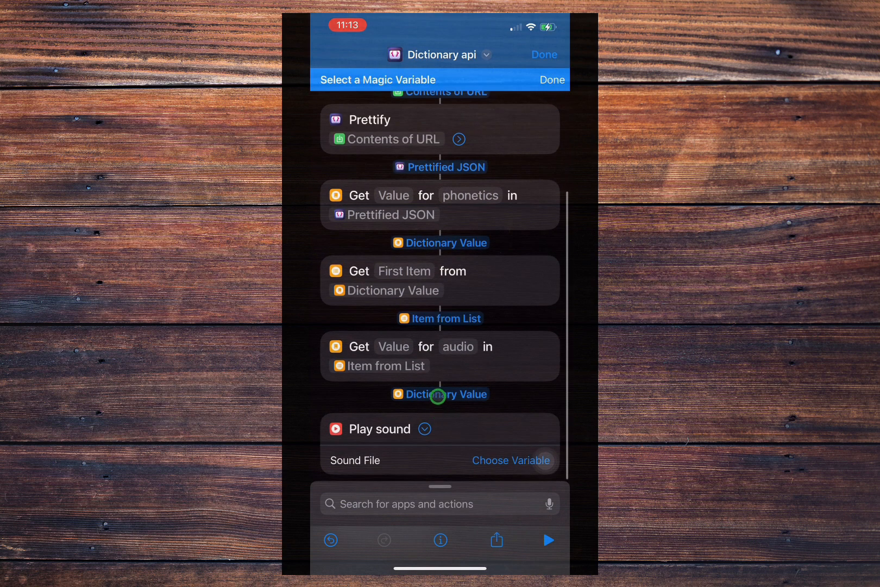
left_click(439, 393)
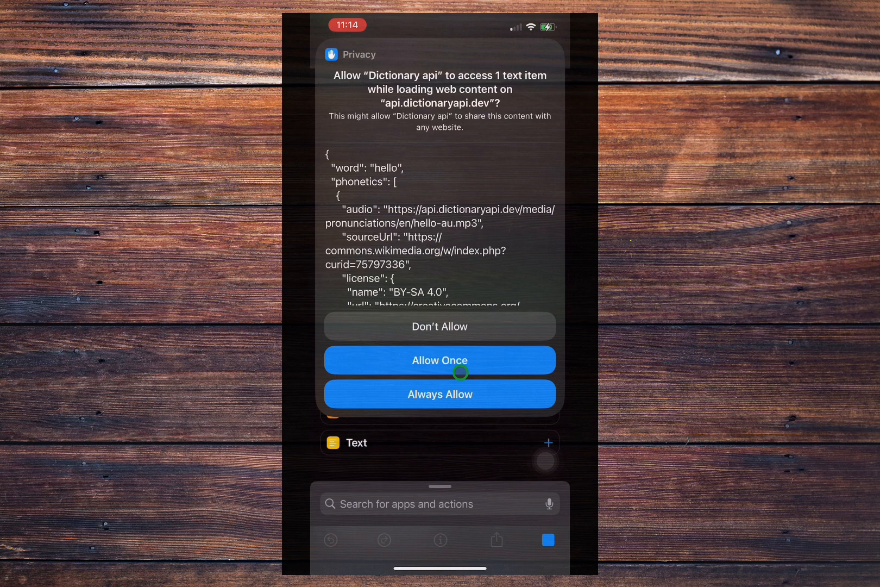
left_click(439, 360)
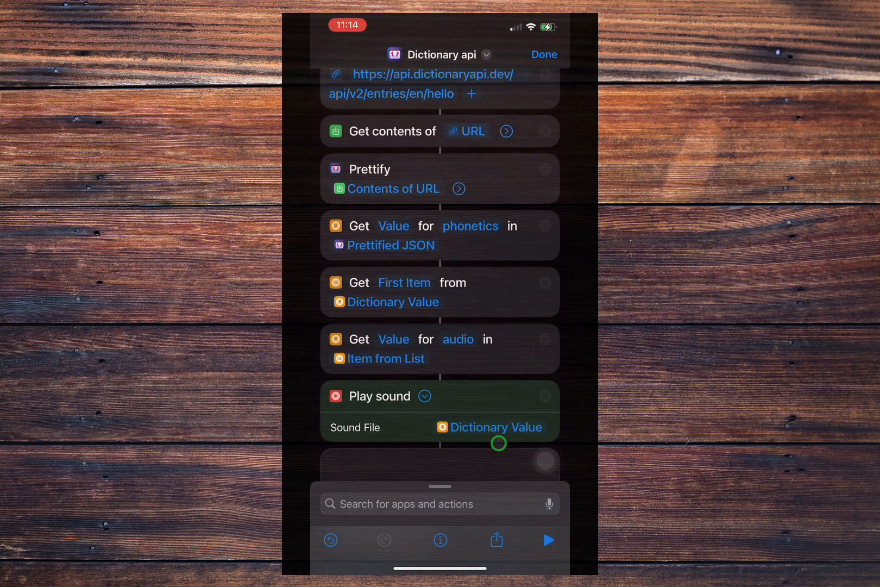
left_click(542, 54)
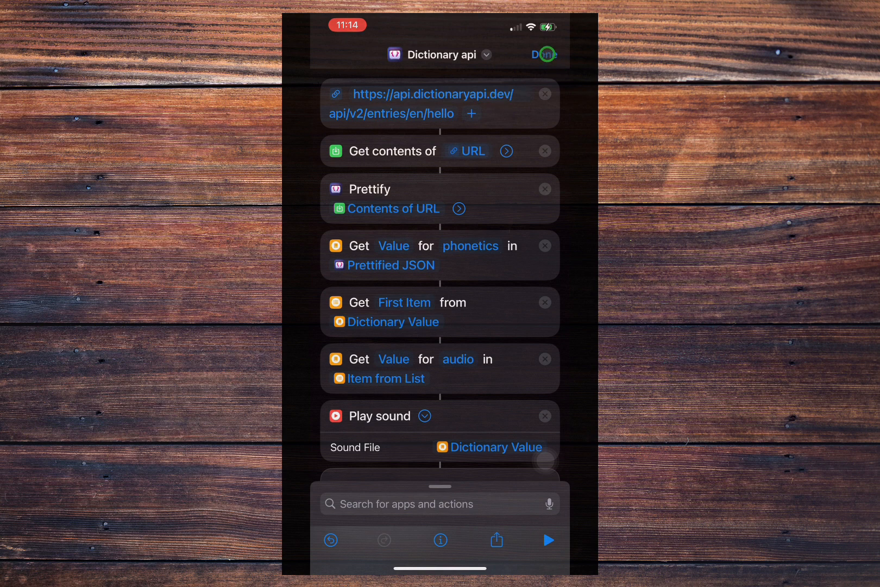